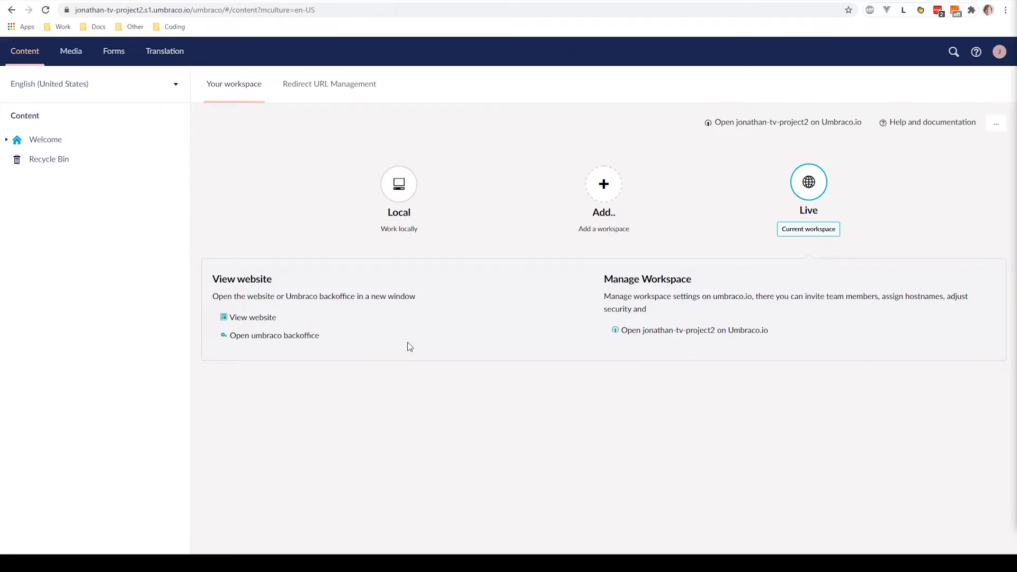
{"action": "mouse_move", "coordinate": [146, 89]}
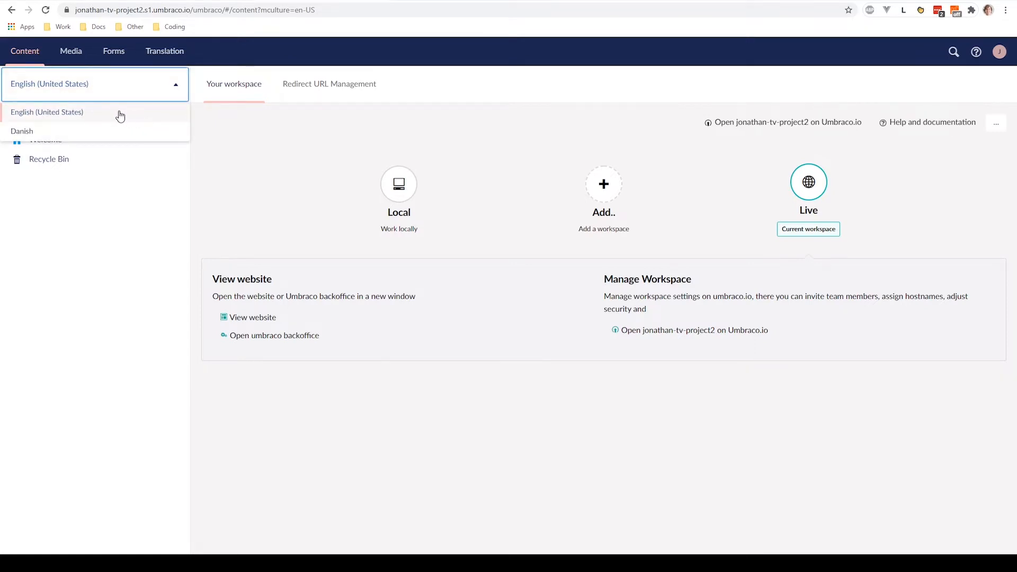
{"action": "mouse_move", "coordinate": [70, 135]}
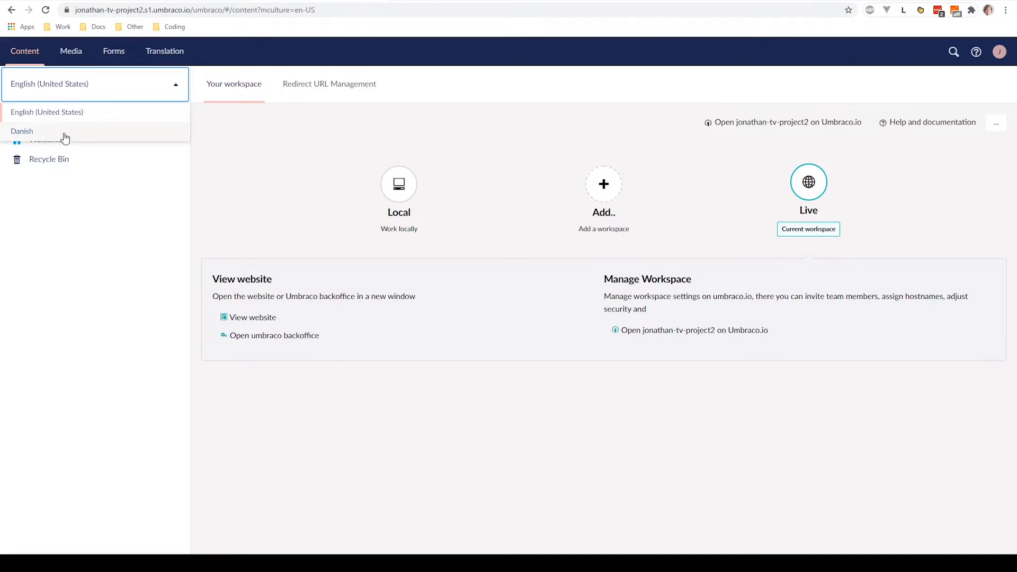
Switch the content tree language from English to Danish.
{"action": "left_click", "coordinate": [22, 132]}
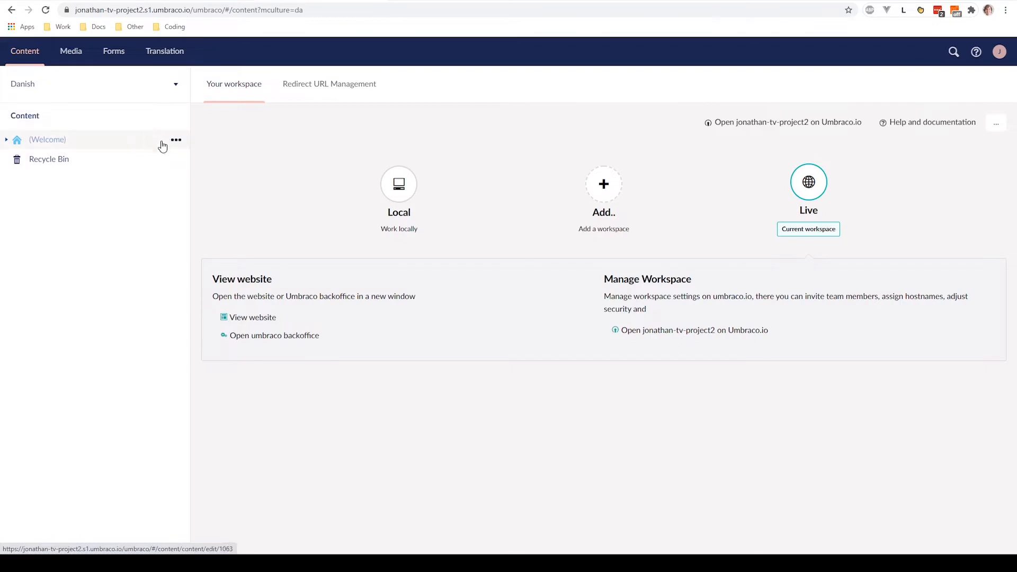
{"action": "mouse_move", "coordinate": [76, 123]}
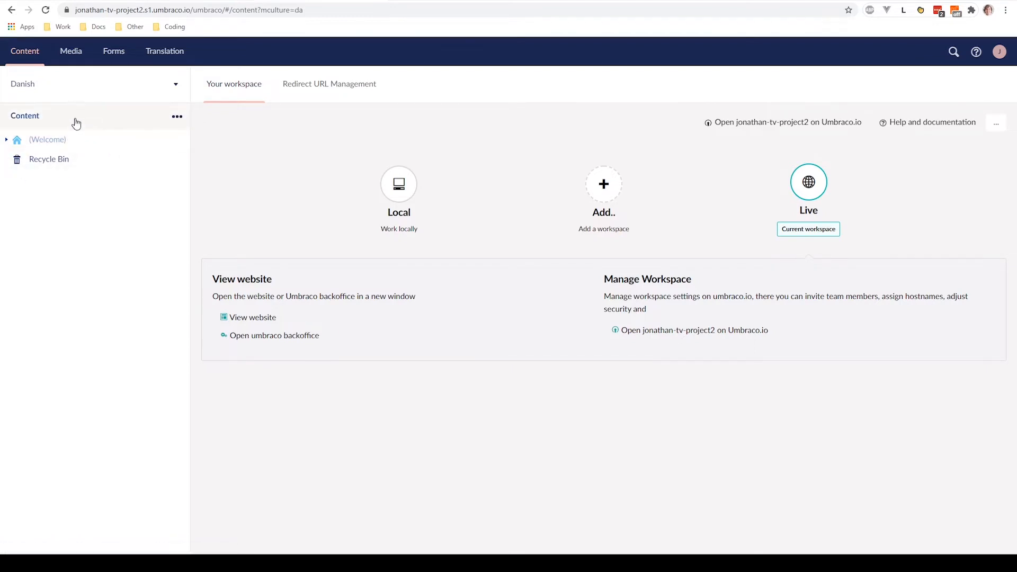
{"action": "mouse_move", "coordinate": [47, 139]}
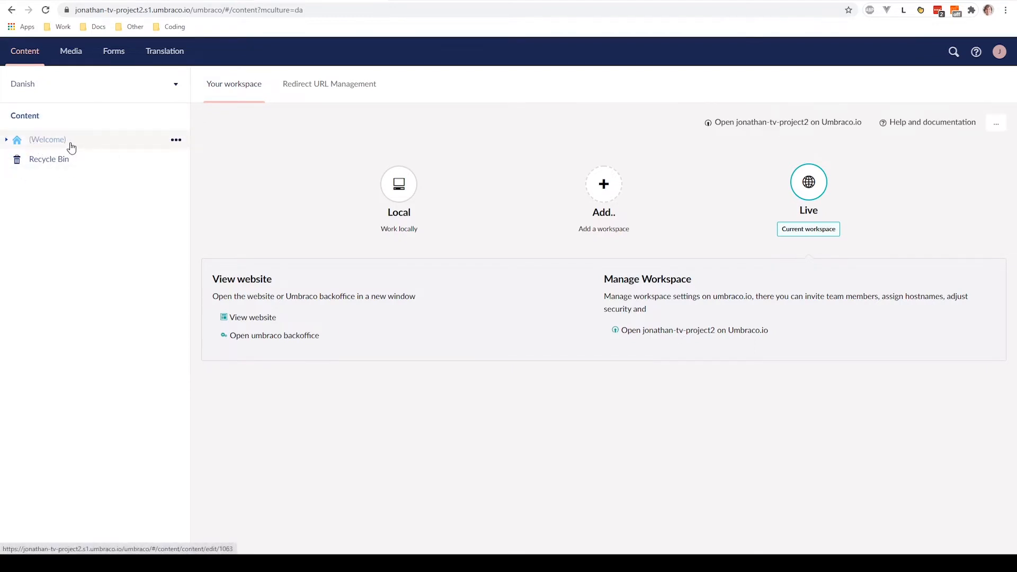
{"action": "mouse_move", "coordinate": [101, 209]}
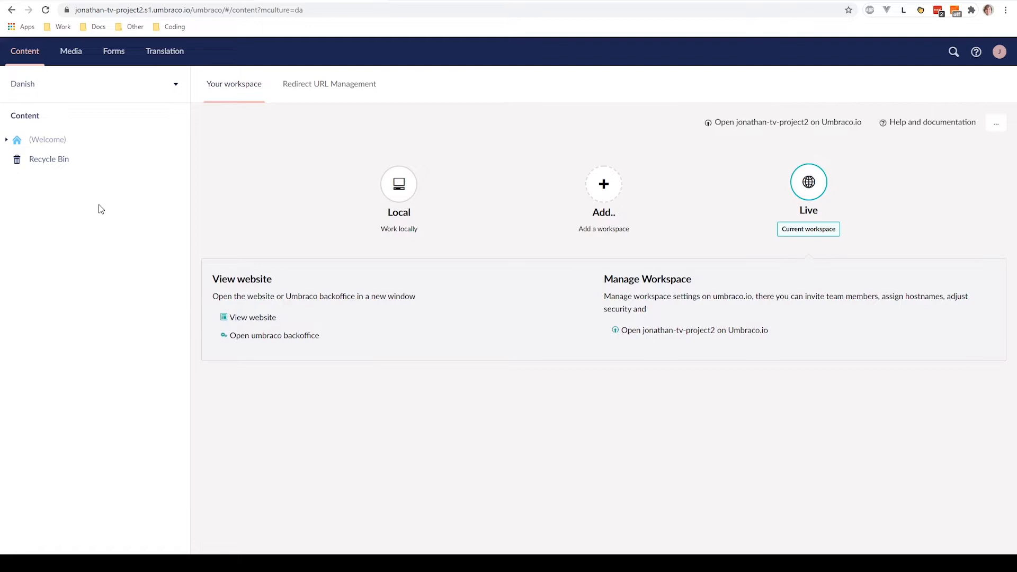
{"action": "mouse_move", "coordinate": [56, 162]}
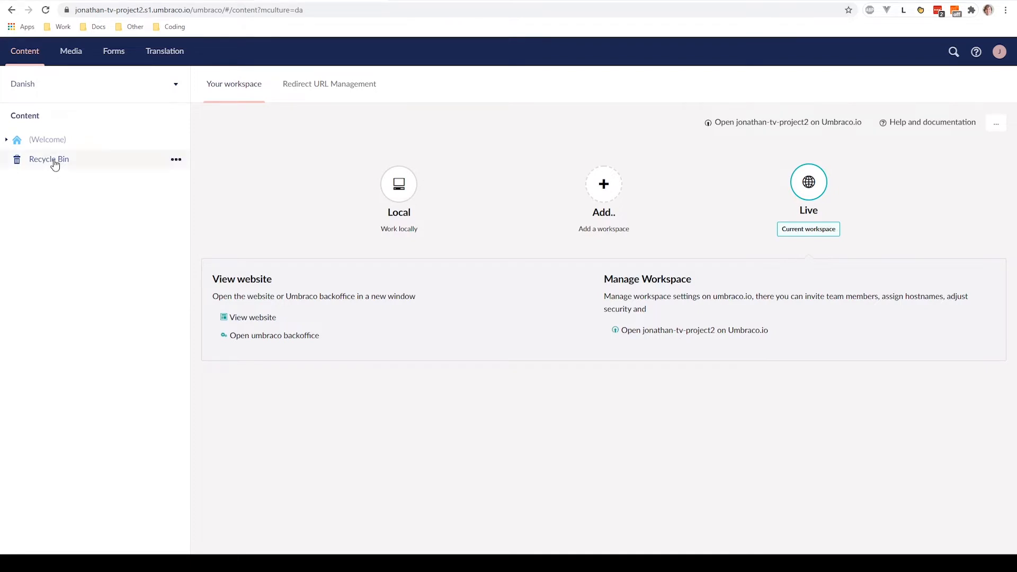
{"action": "mouse_move", "coordinate": [117, 183]}
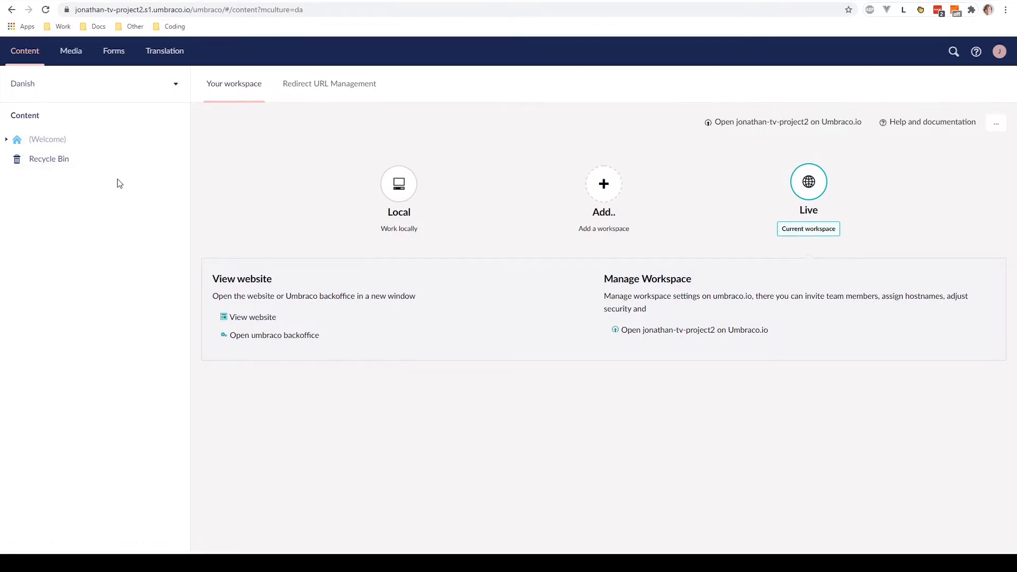
Open the Welcome home node for Danish editing, to be named Velkommen.
{"action": "left_click", "coordinate": [48, 139]}
{"action": "type", "text": "Velkommen"}
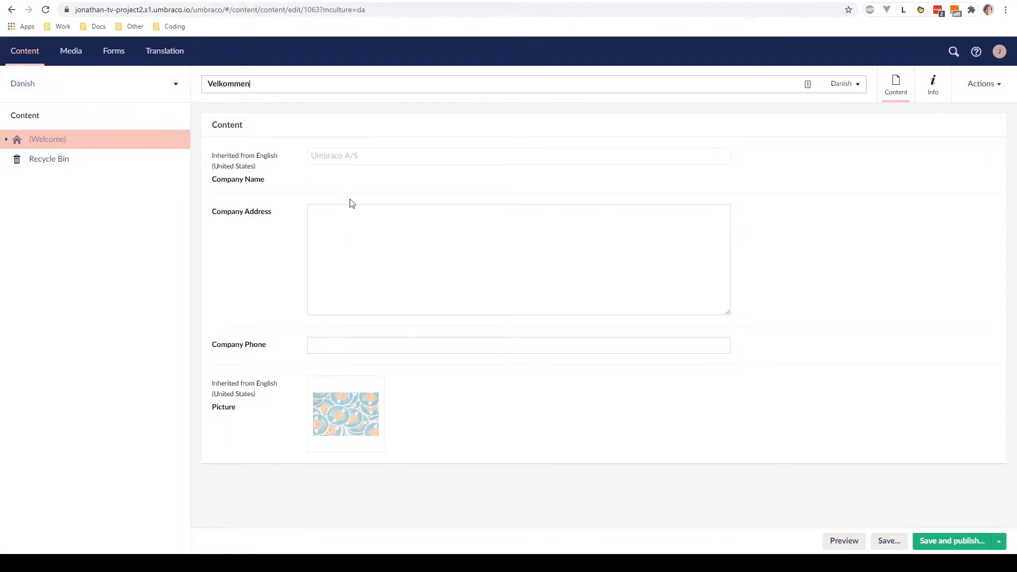
{"action": "mouse_move", "coordinate": [343, 180]}
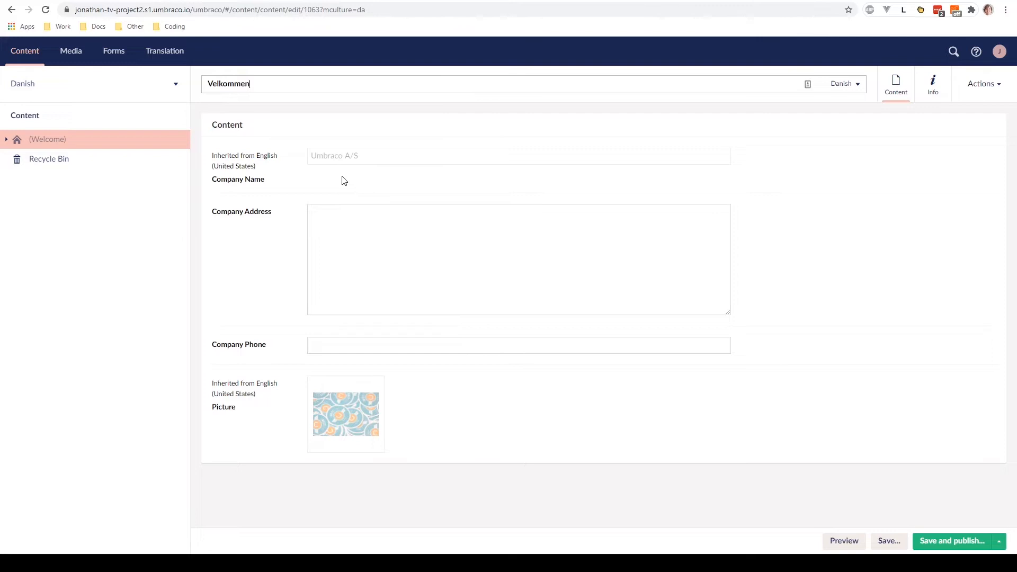
{"action": "mouse_move", "coordinate": [414, 144]}
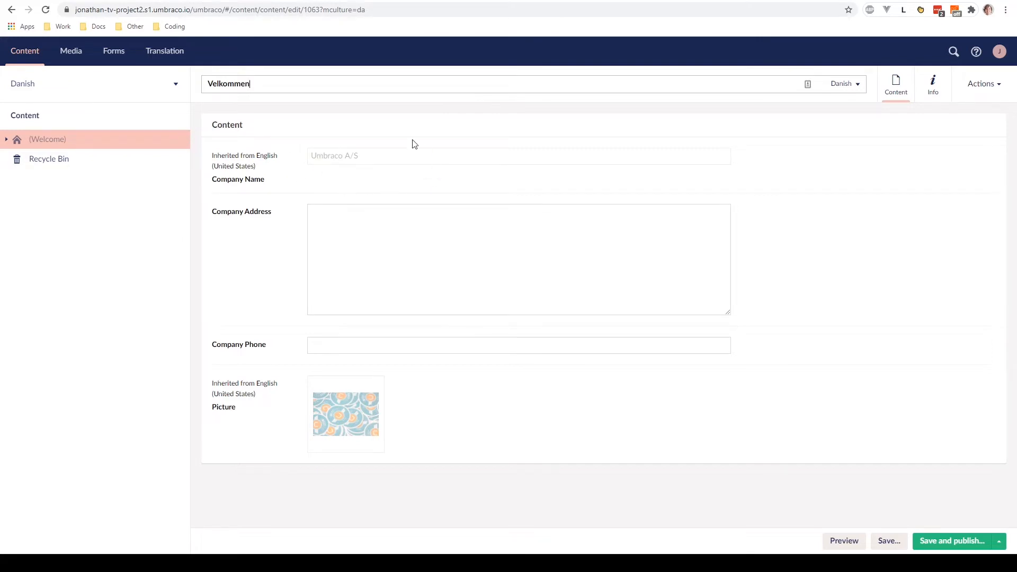
{"action": "mouse_move", "coordinate": [270, 426]}
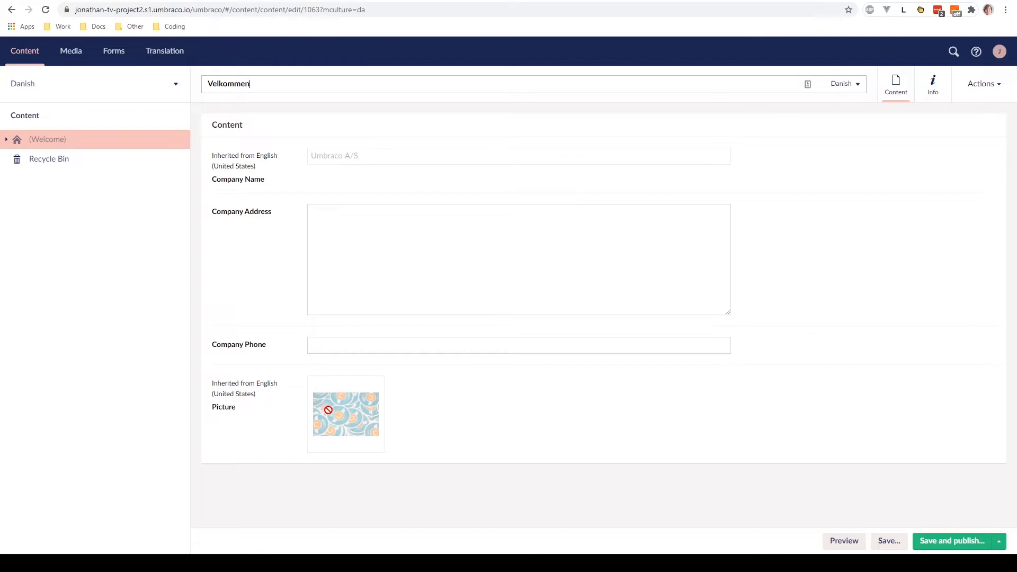
{"action": "mouse_move", "coordinate": [452, 407]}
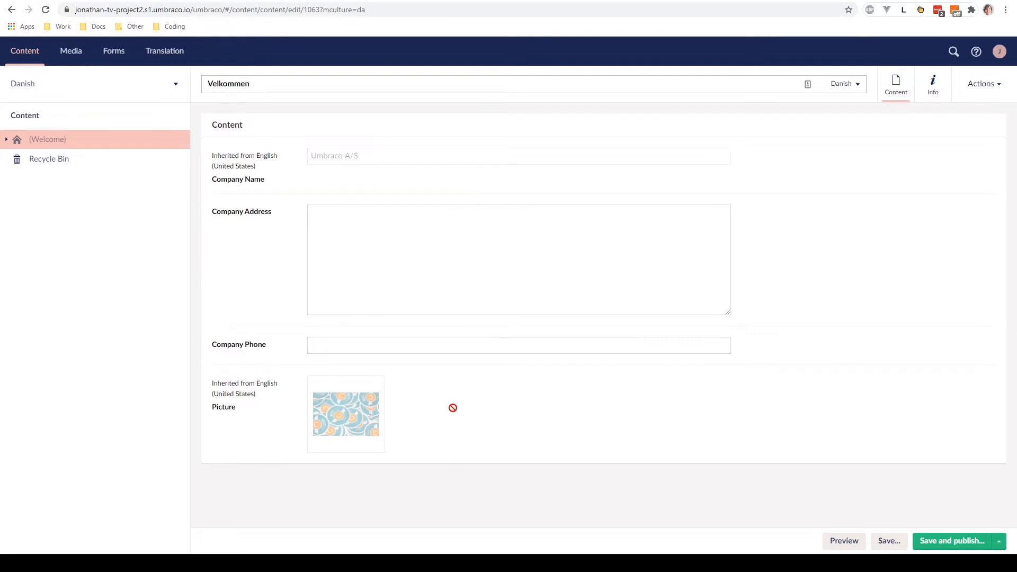
Enter company address 'Enhjørninge torv 1' and phone number 42335563 on the Danish Velkommen page.
{"action": "left_click", "coordinate": [229, 83]}
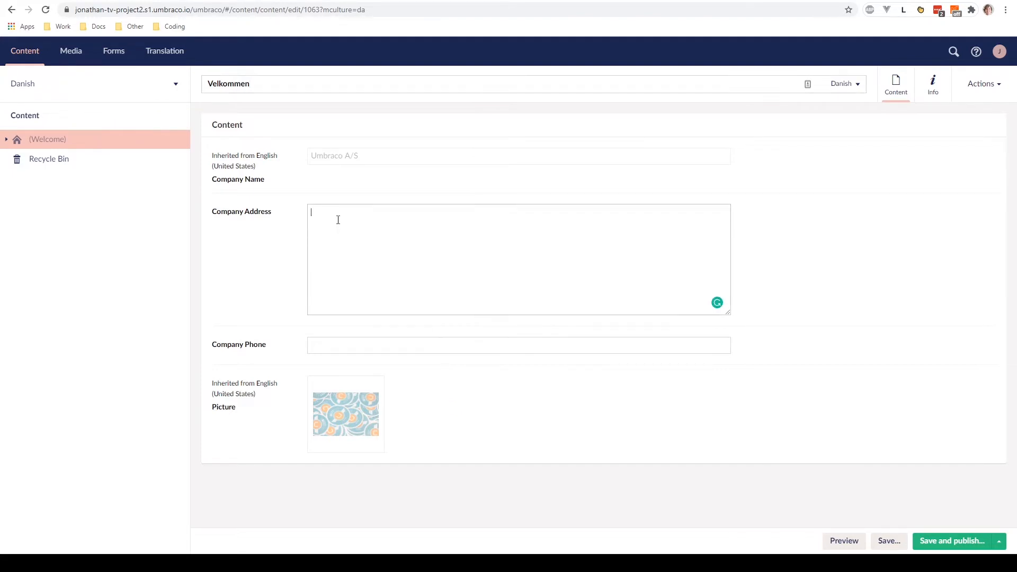
{"action": "type", "text": "Enhjørninge"}
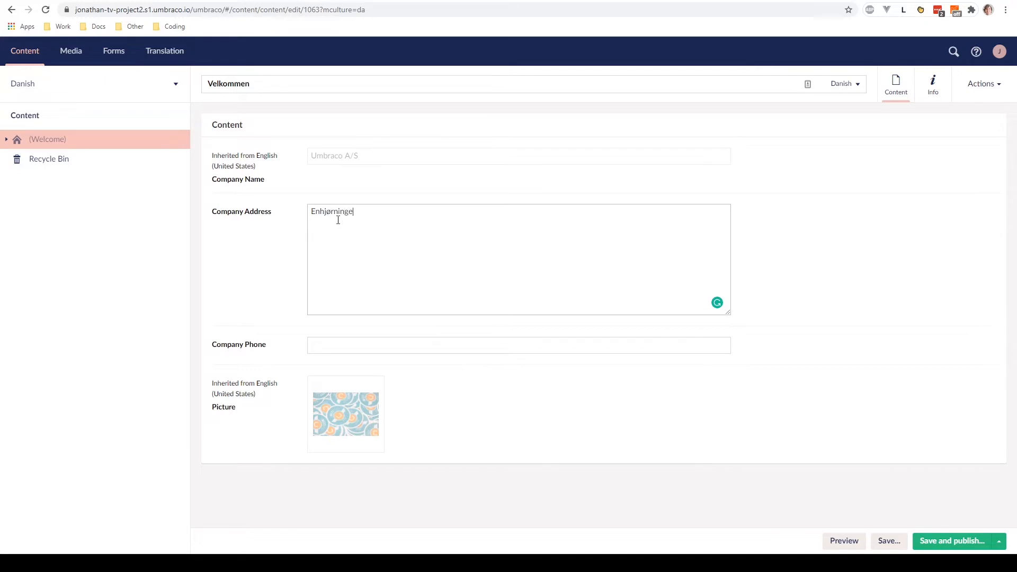
{"action": "type", "text": "torv"}
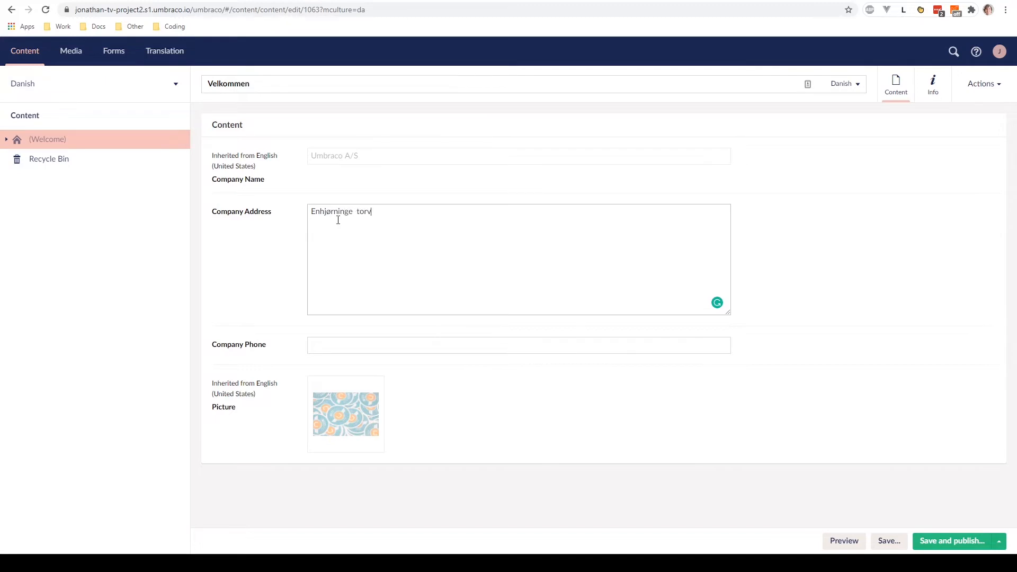
{"action": "type", "text": "1"}
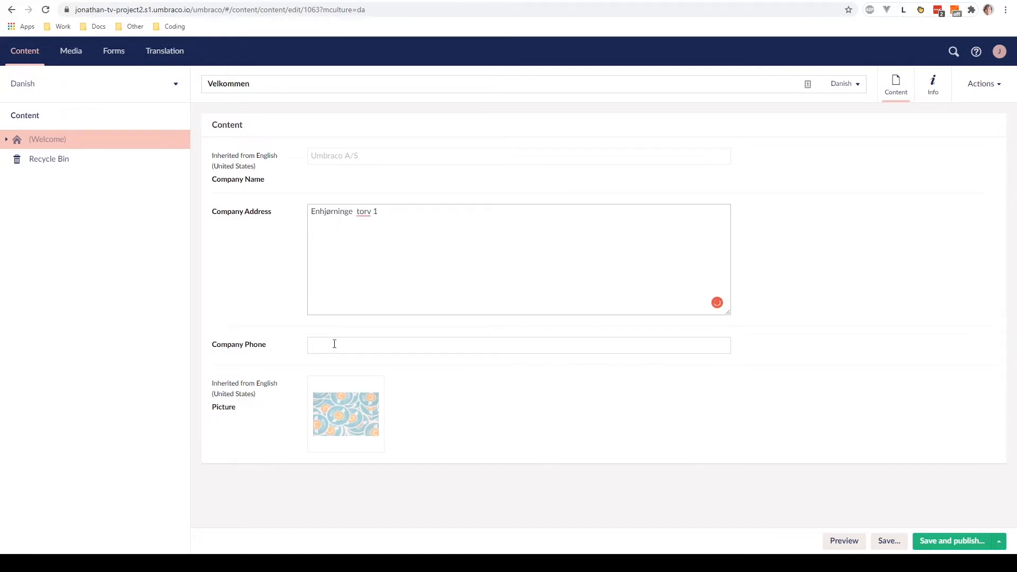
{"action": "type", "text": "42"}
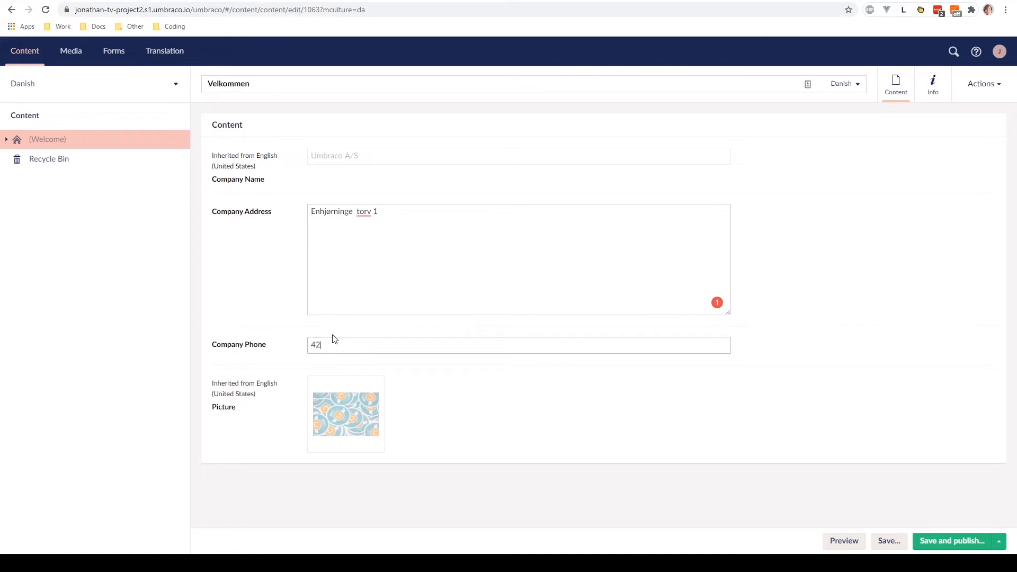
{"action": "type", "text": "33556"}
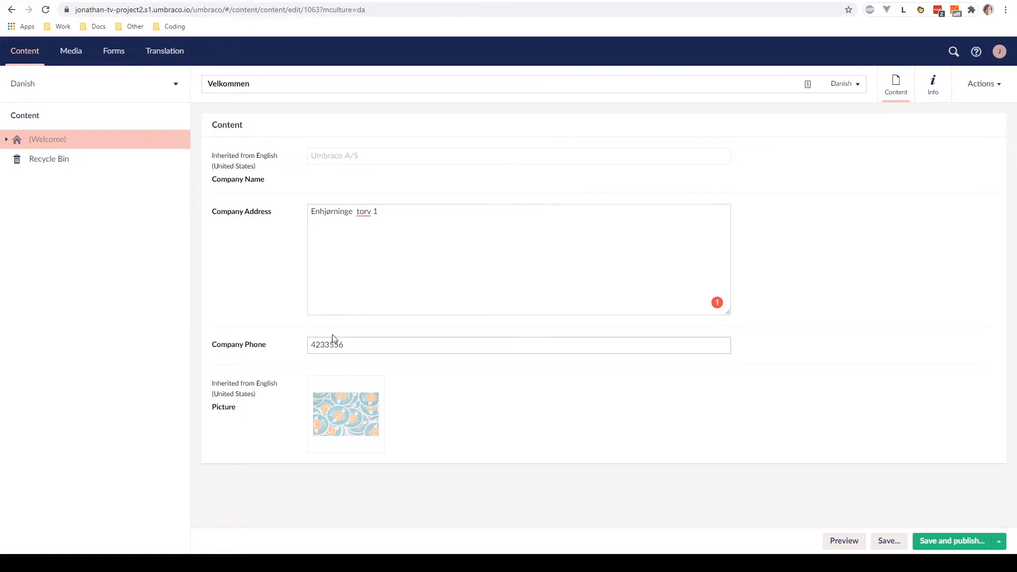
{"action": "type", "text": "3"}
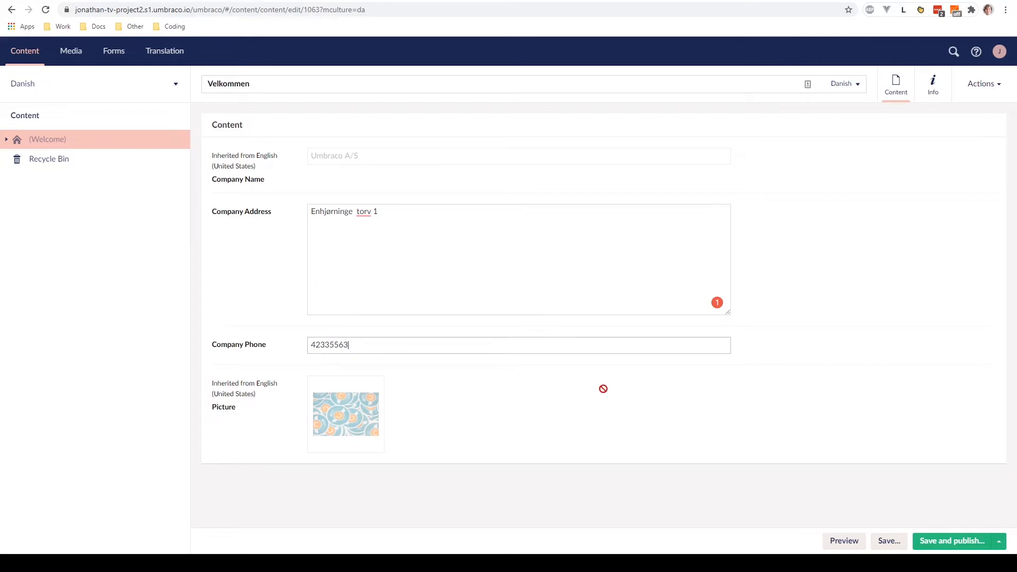
{"action": "mouse_move", "coordinate": [591, 372]}
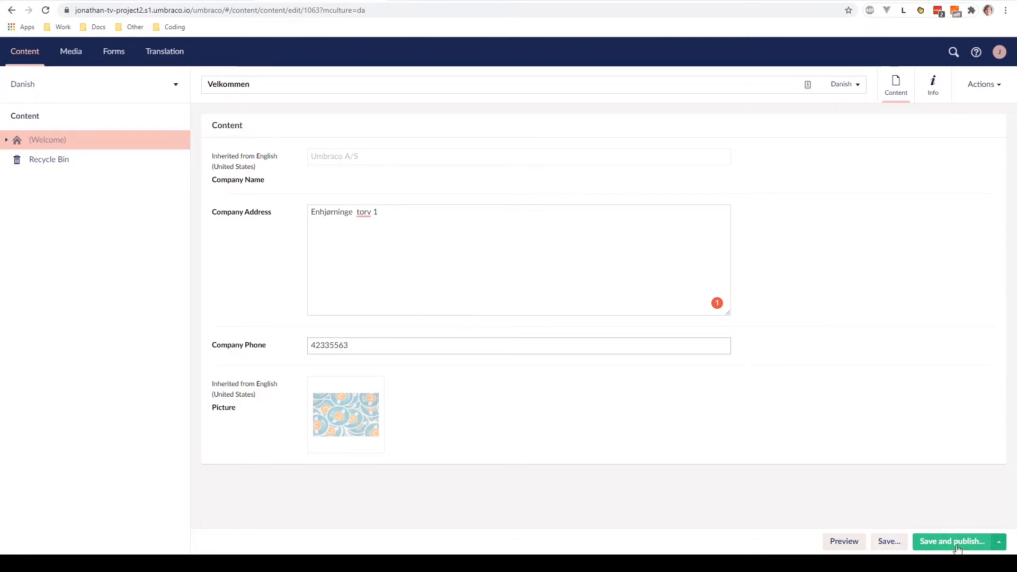
Save and publish the Danish Velkommen home node with Danish kept checked.
{"action": "left_click", "coordinate": [953, 541]}
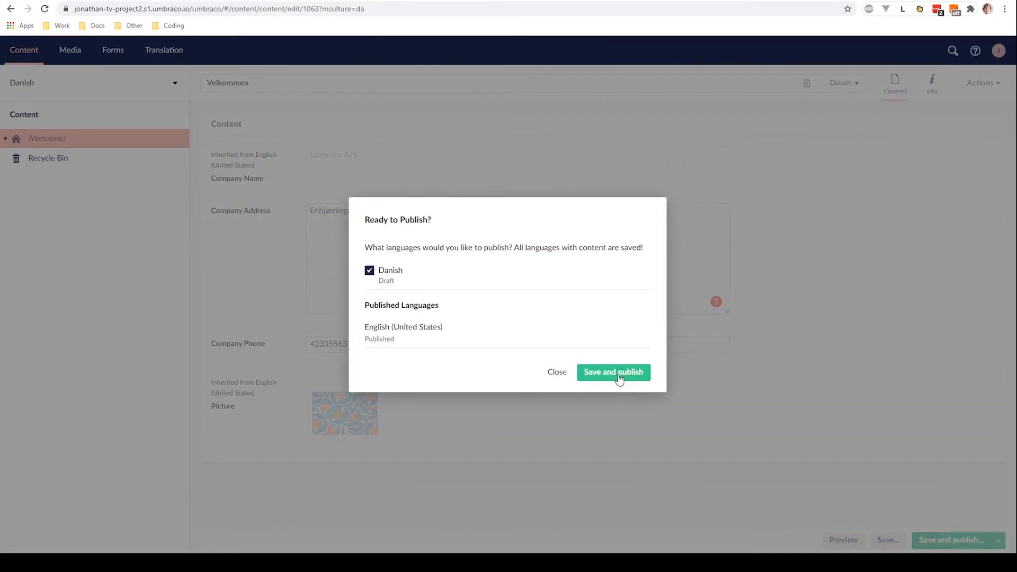
{"action": "mouse_move", "coordinate": [435, 188]}
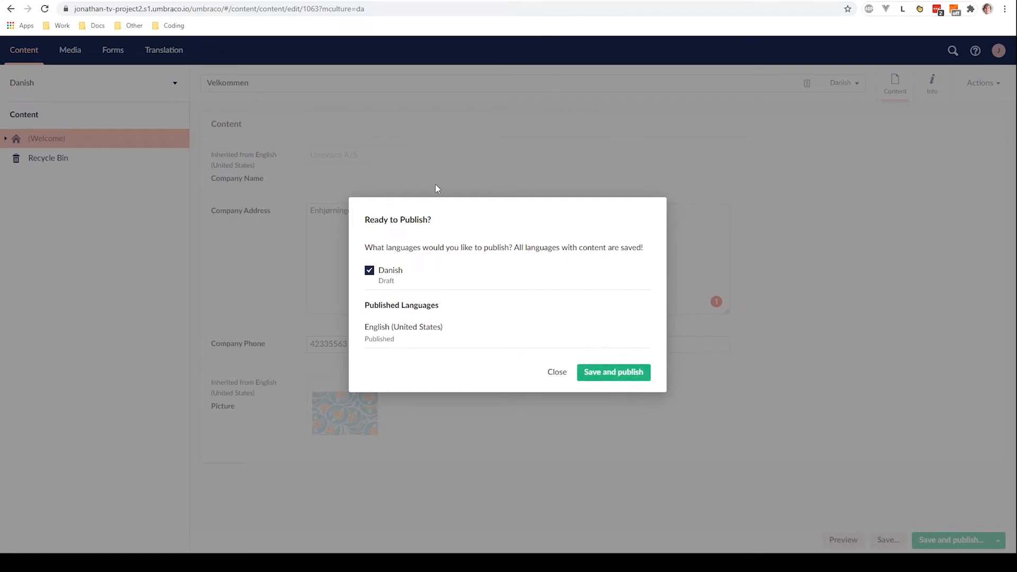
{"action": "mouse_move", "coordinate": [477, 333]}
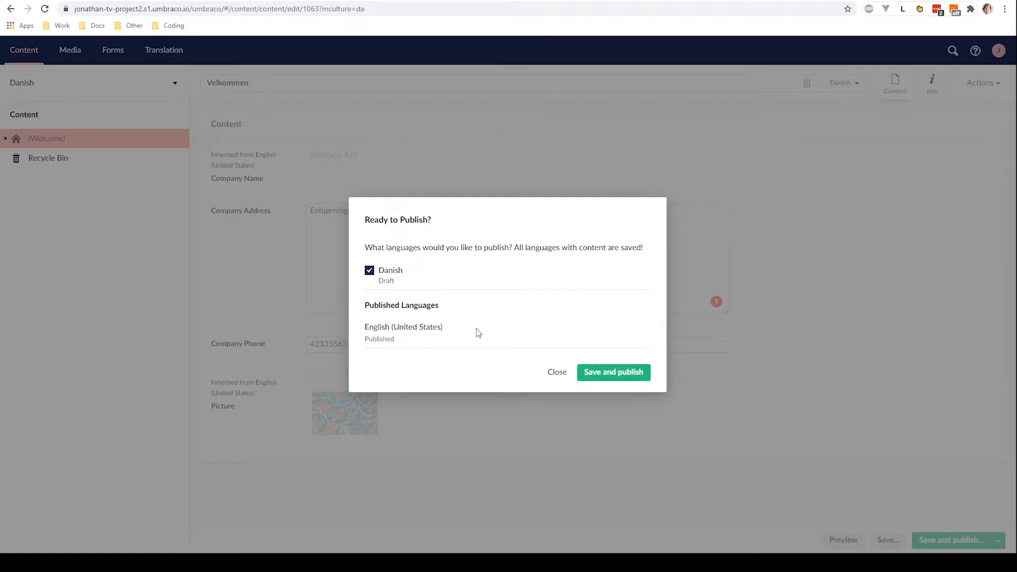
{"action": "mouse_move", "coordinate": [488, 348]}
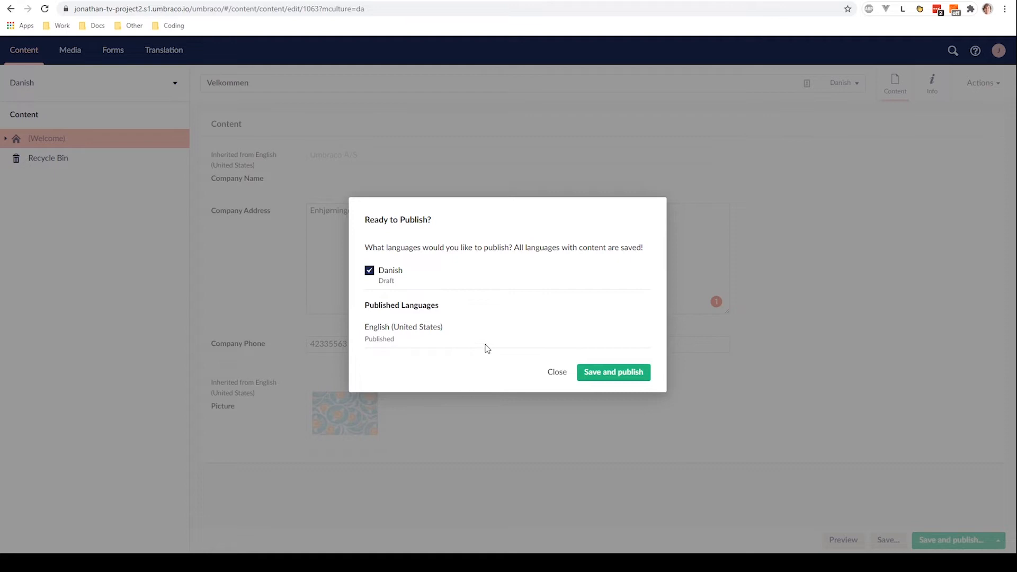
{"action": "mouse_move", "coordinate": [612, 372]}
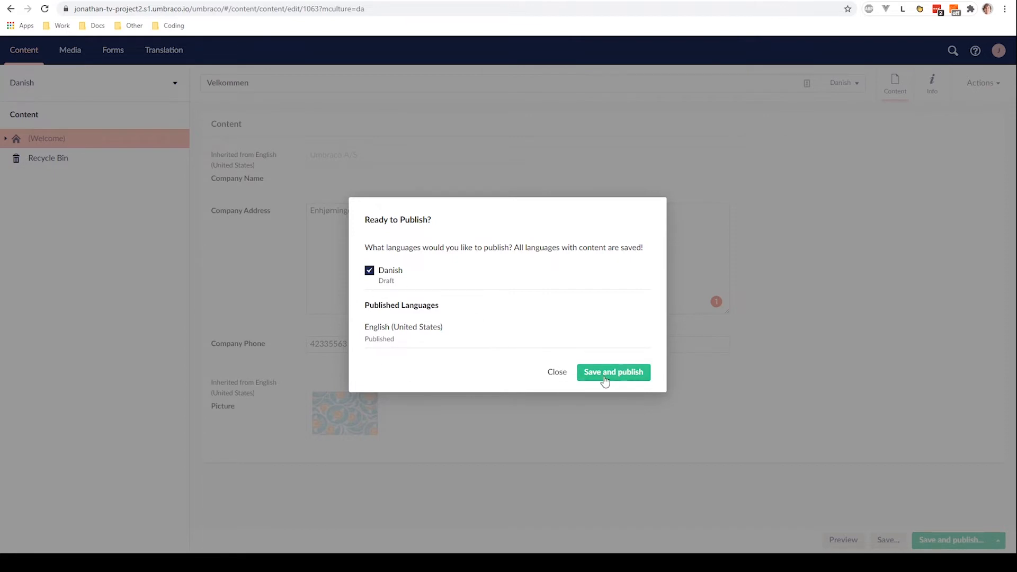
{"action": "left_click", "coordinate": [612, 372]}
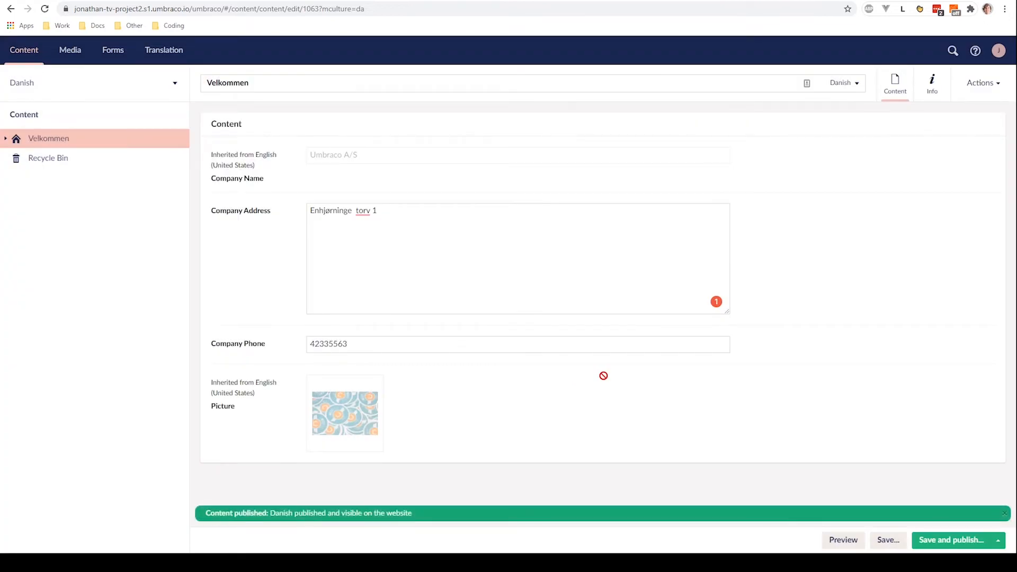
{"action": "mouse_move", "coordinate": [634, 389]}
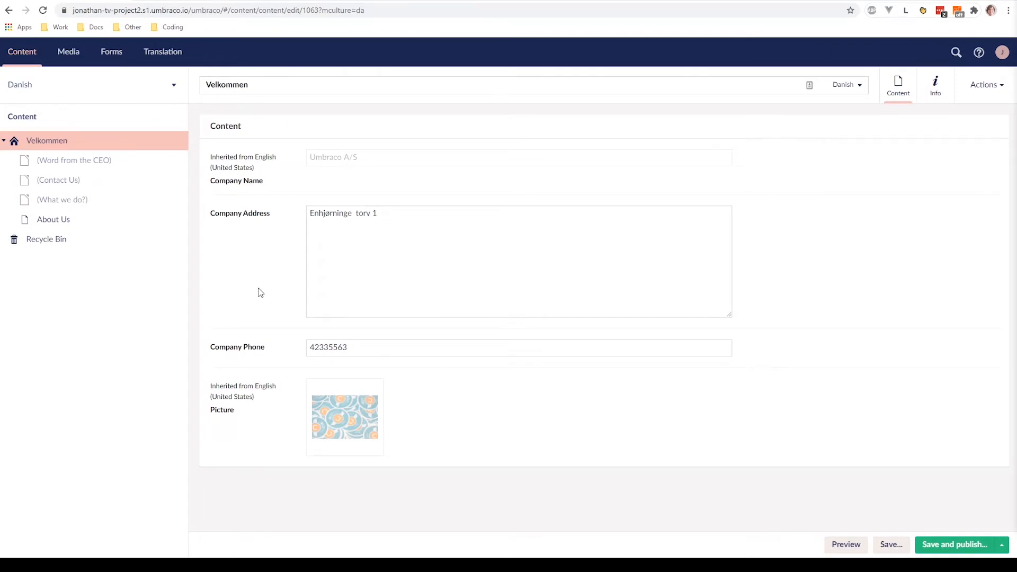
{"action": "mouse_move", "coordinate": [98, 207]}
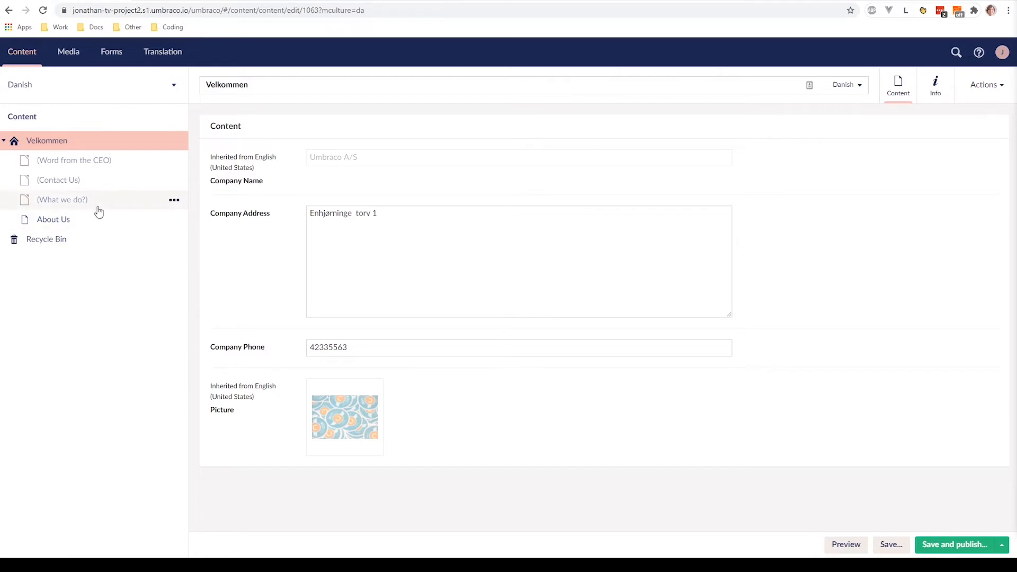
{"action": "mouse_move", "coordinate": [74, 203]}
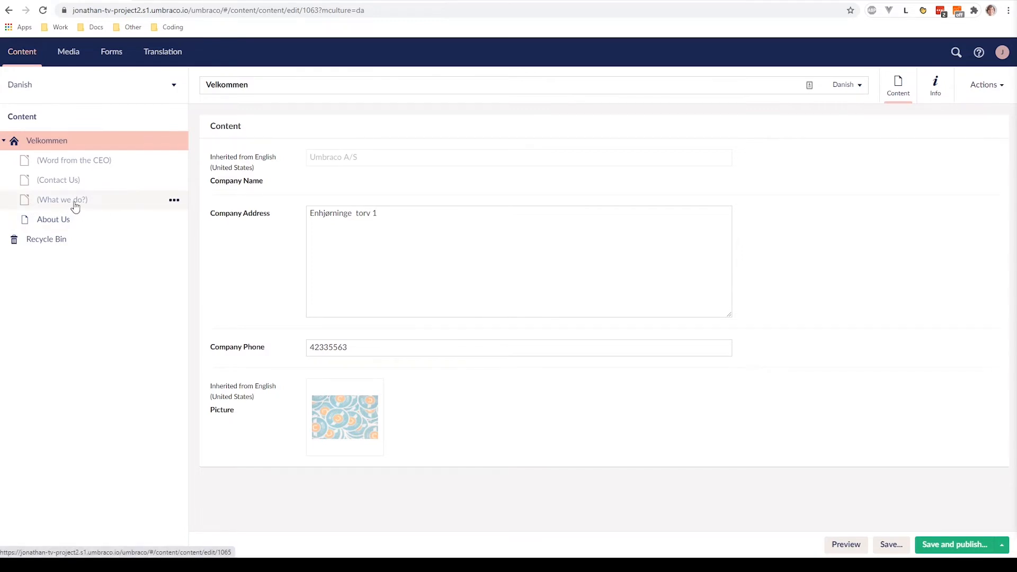
Open the (What we do?) child node under Velkommen for Danish editing.
{"action": "left_click", "coordinate": [63, 199]}
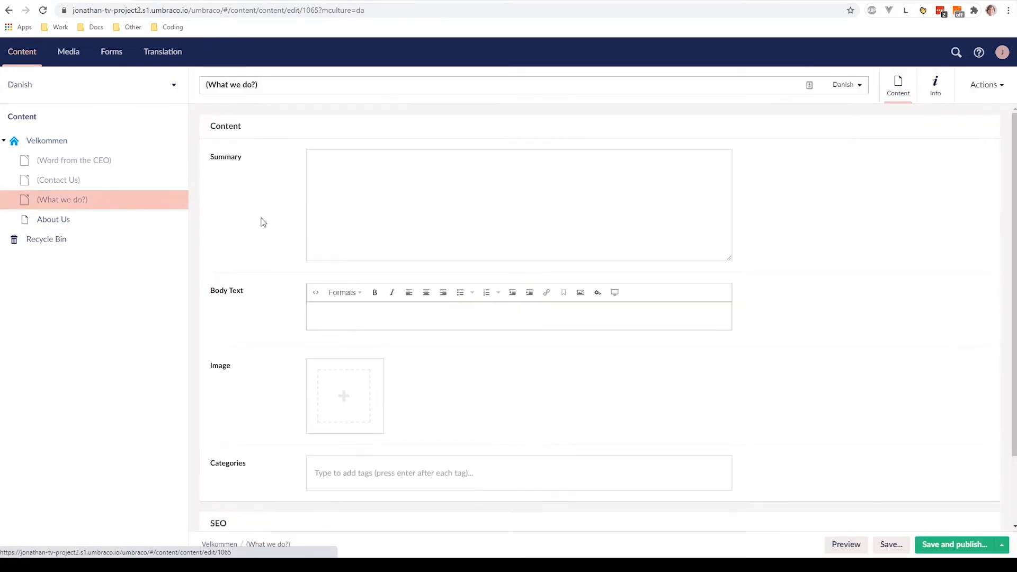
Show the node's language versions: English (United States) published, Danish draft.
{"action": "scroll", "scroll_direction": "up", "scroll_amount": 3}
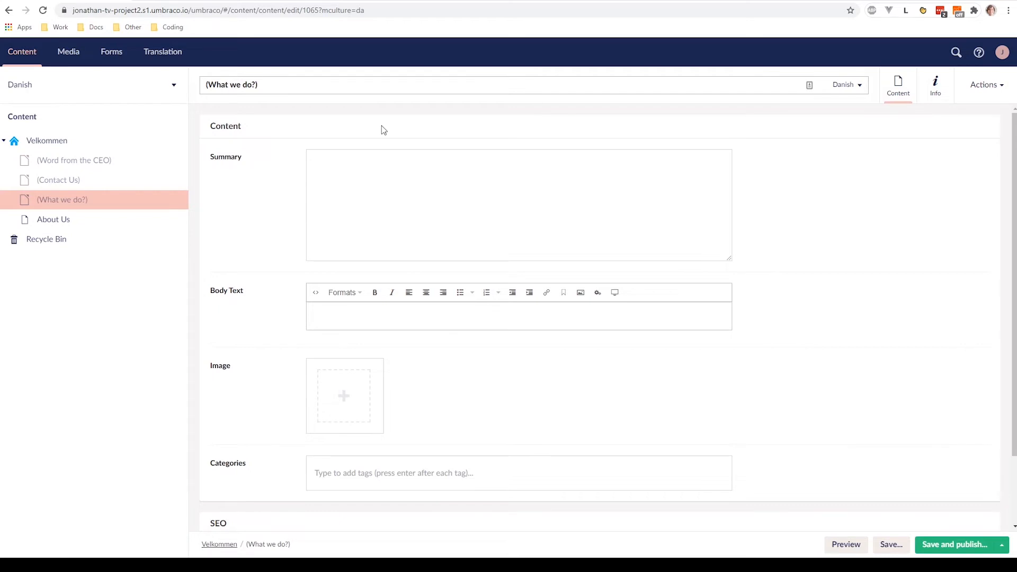
{"action": "mouse_move", "coordinate": [189, 101]}
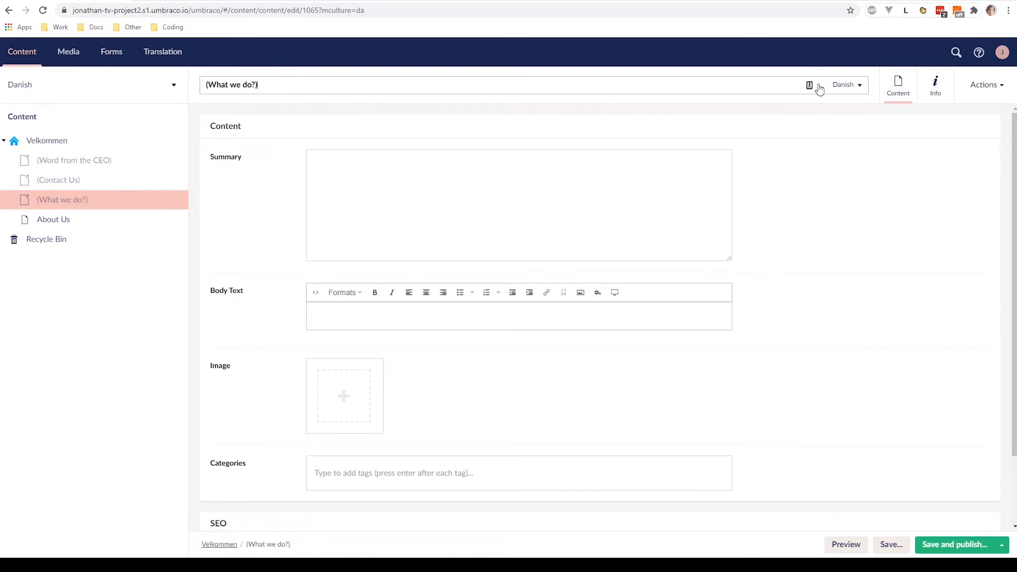
{"action": "mouse_move", "coordinate": [855, 98]}
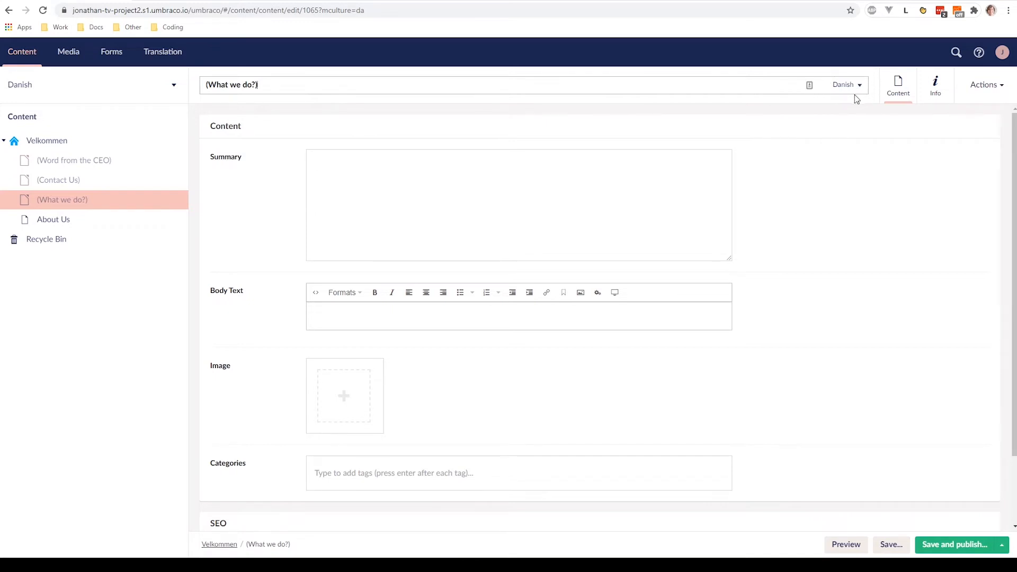
{"action": "left_click", "coordinate": [846, 85]}
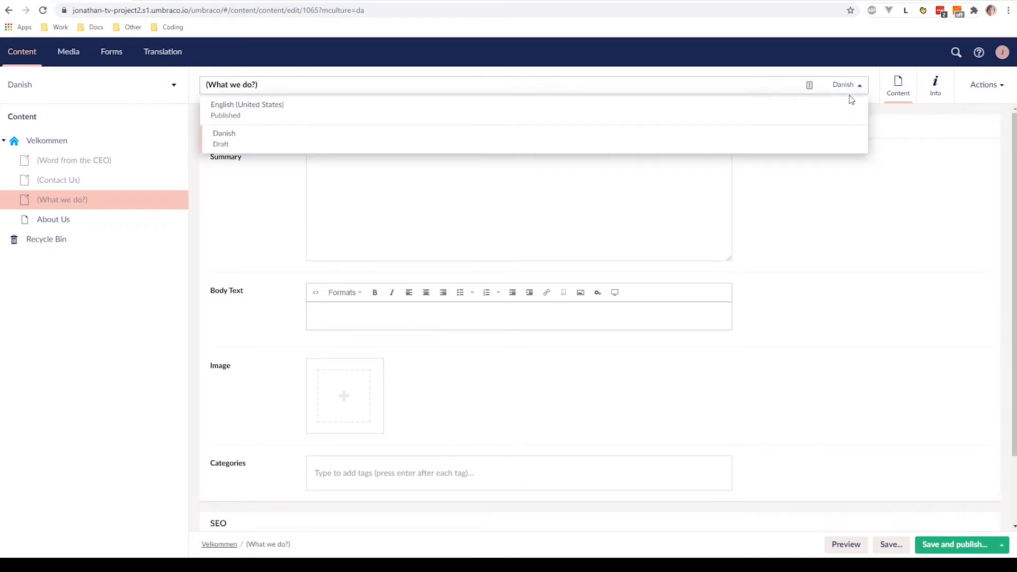
{"action": "mouse_move", "coordinate": [587, 110]}
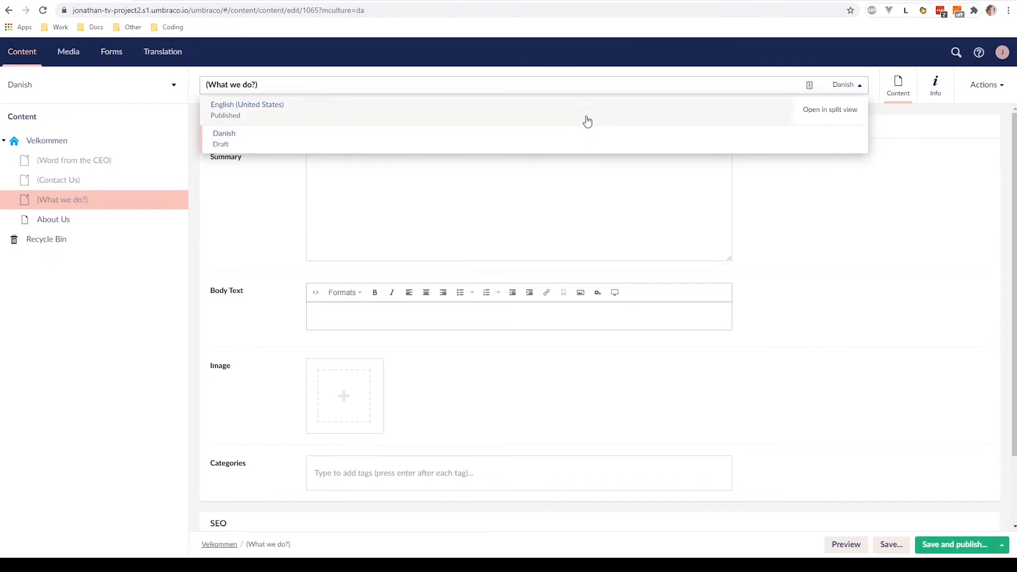
{"action": "mouse_move", "coordinate": [596, 147]}
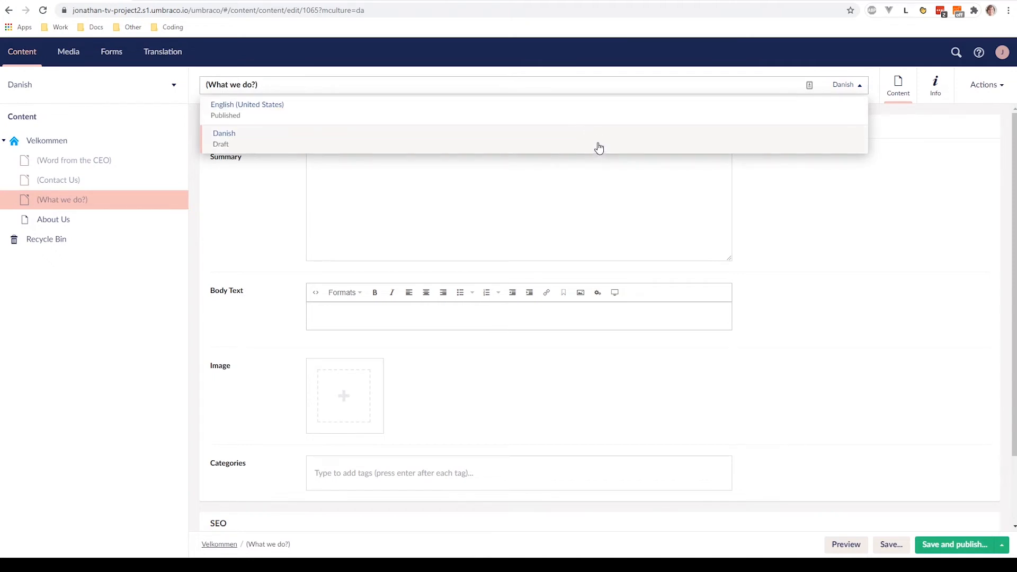
{"action": "mouse_move", "coordinate": [587, 125]}
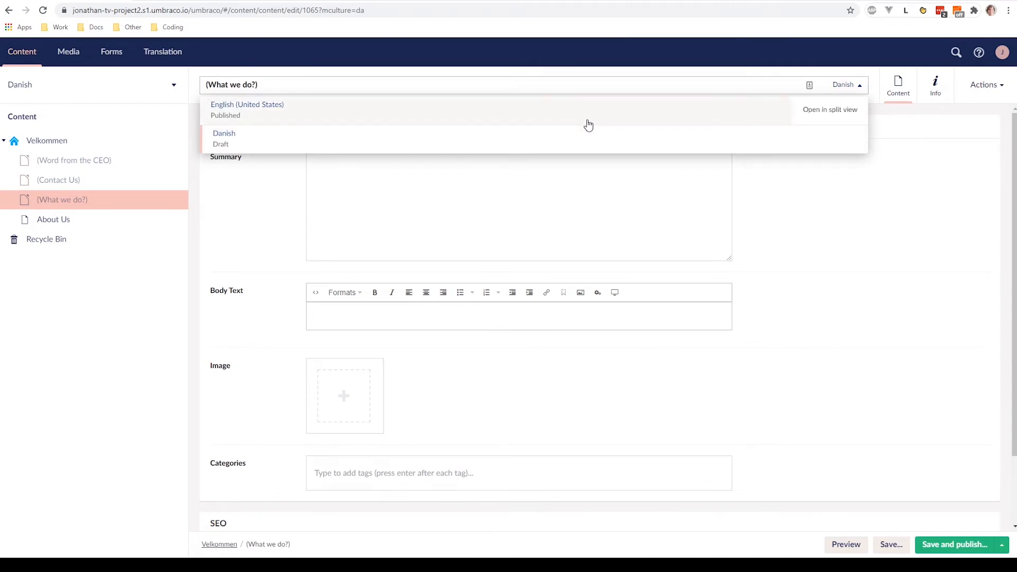
{"action": "mouse_move", "coordinate": [819, 126]}
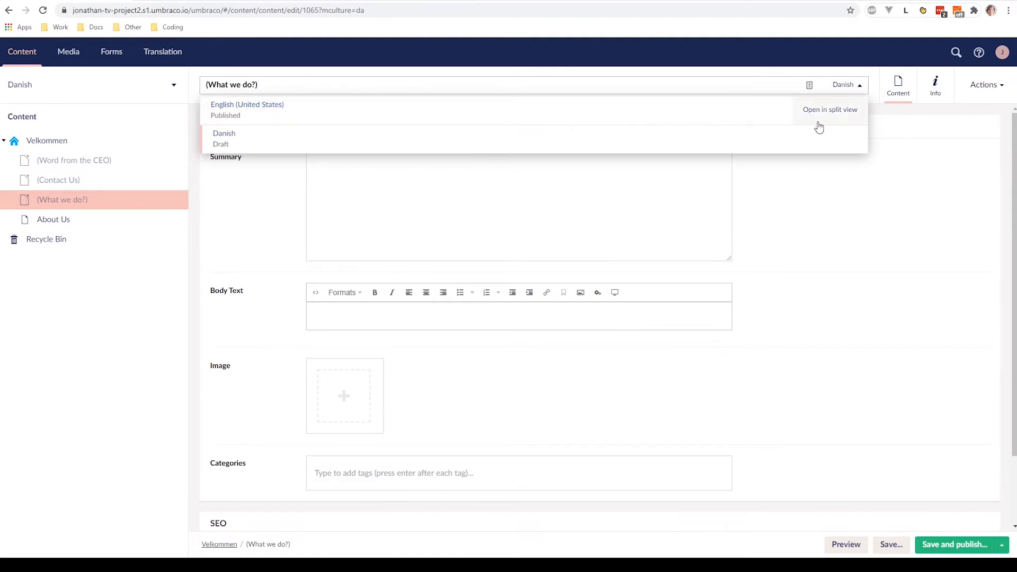
{"action": "mouse_move", "coordinate": [855, 121]}
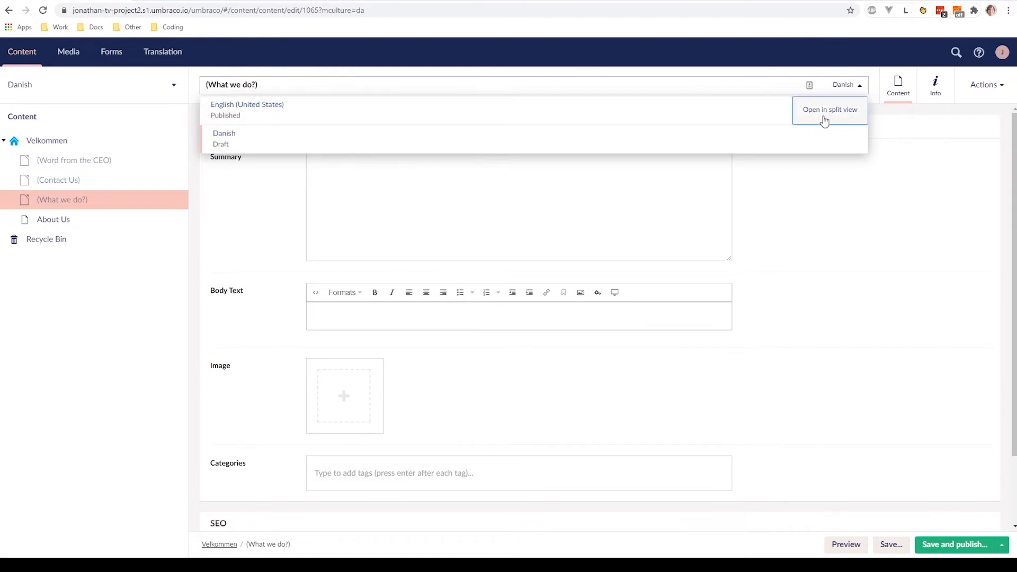
Enter split view beside English and name the Danish node 'Hvad vi laver?'.
{"action": "left_click", "coordinate": [830, 109]}
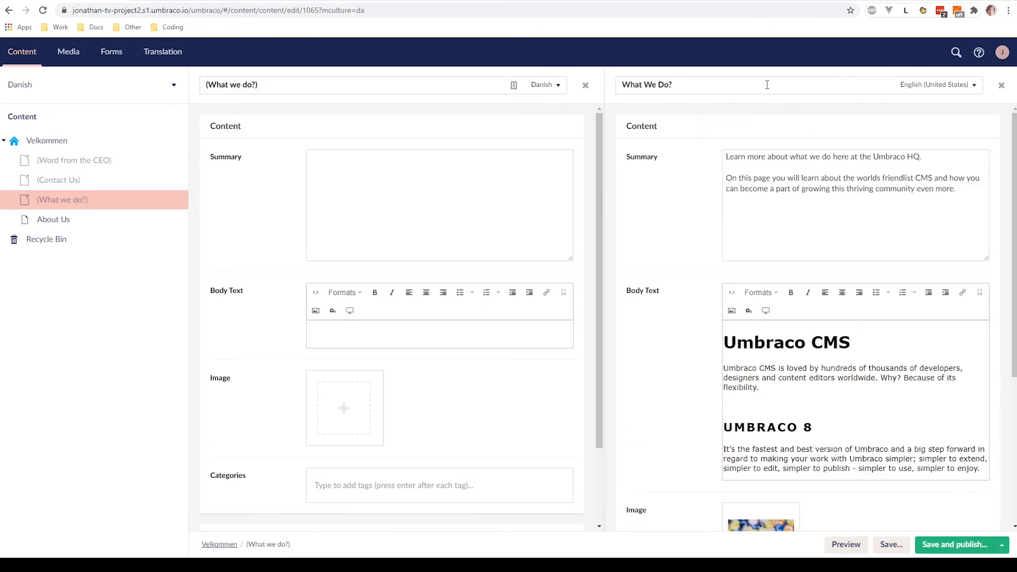
{"action": "mouse_move", "coordinate": [733, 108]}
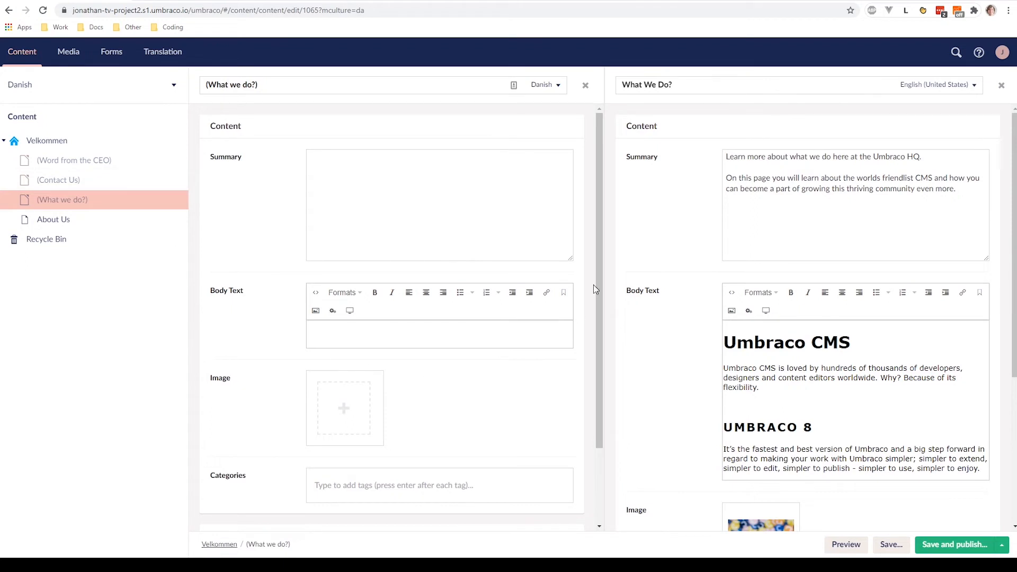
{"action": "mouse_move", "coordinate": [451, 218]}
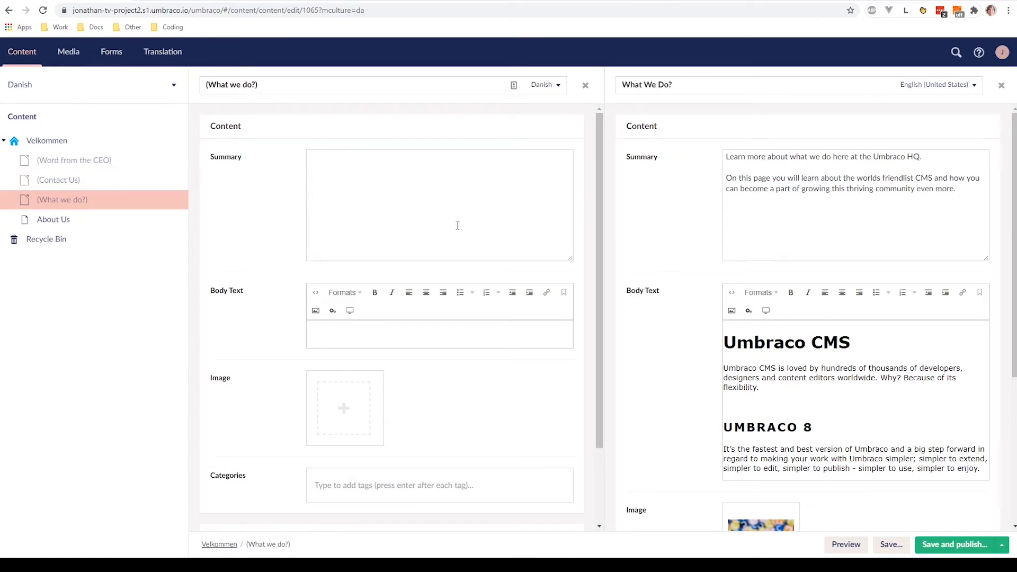
{"action": "mouse_move", "coordinate": [259, 213]}
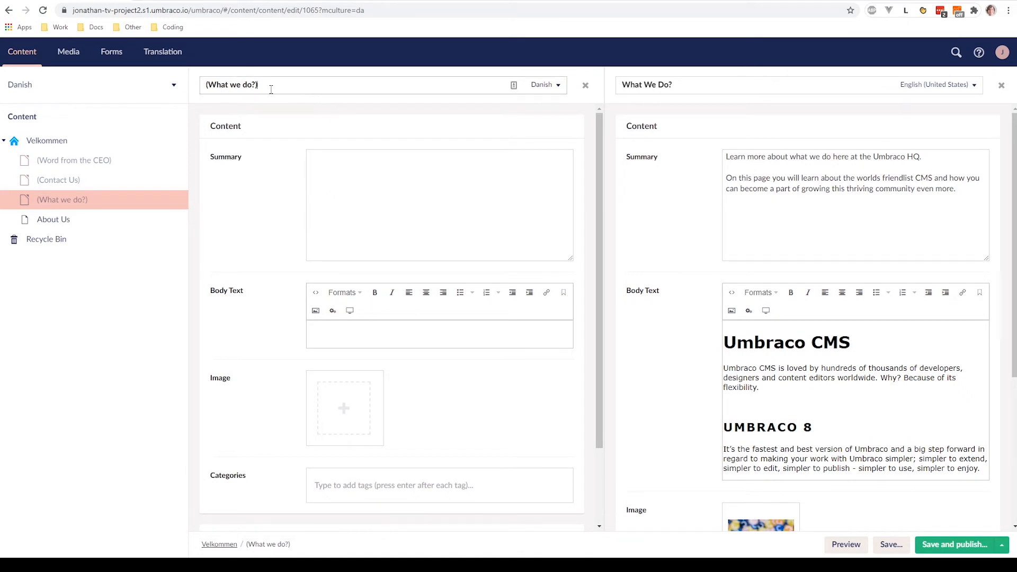
{"action": "type", "text": "Hvad"}
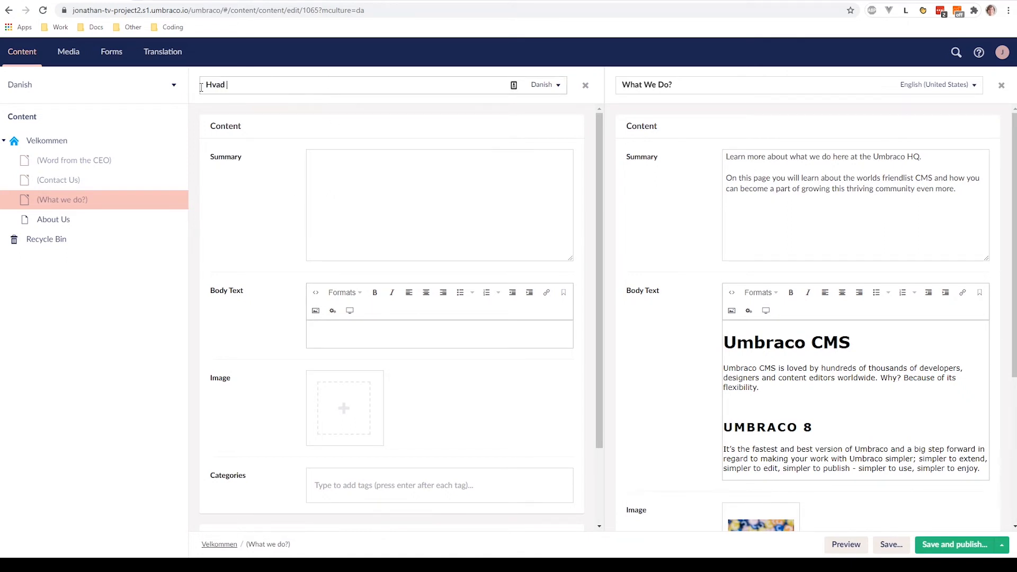
{"action": "type", "text": "vi laver"}
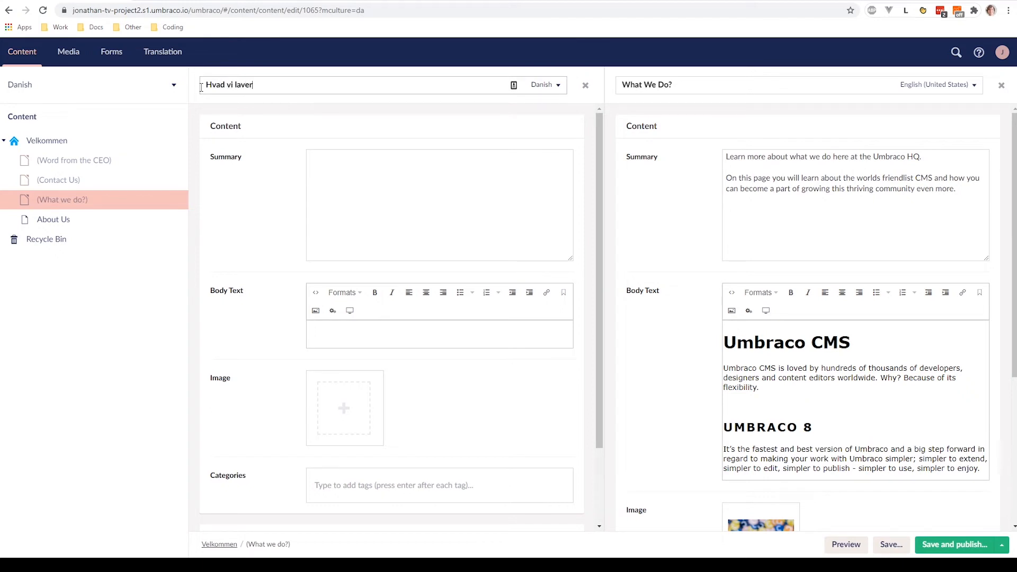
{"action": "type", "text": "?"}
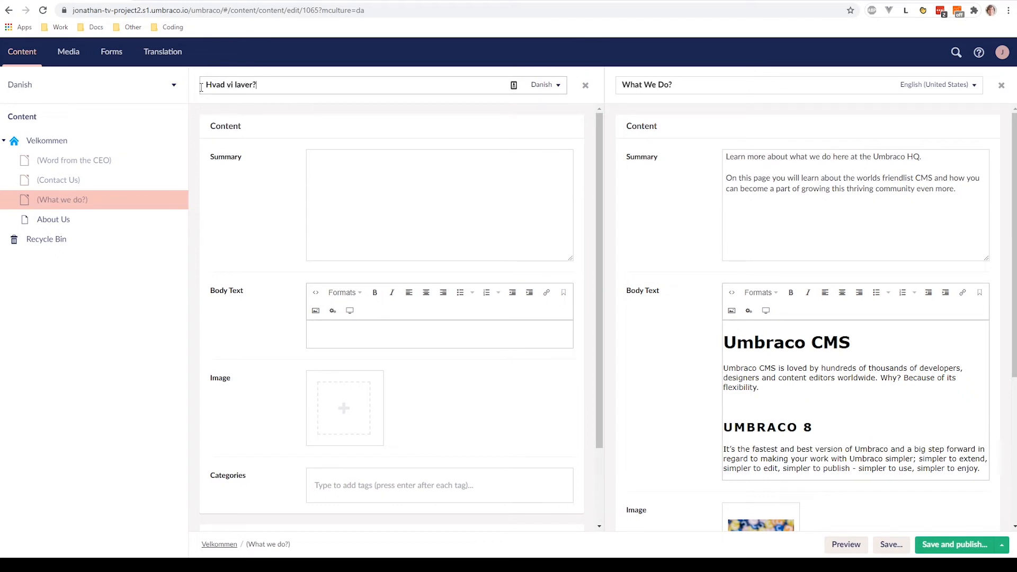
Paste the Danish summary and body text from clipboard history and restyle the UMBRACO 8 heading.
{"action": "left_click", "coordinate": [372, 192]}
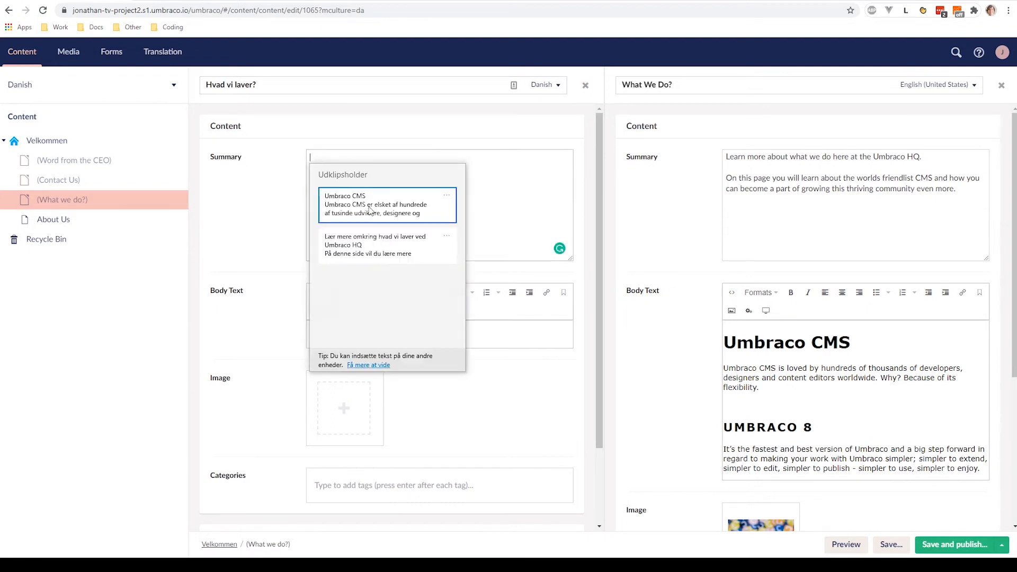
{"action": "left_click", "coordinate": [375, 245]}
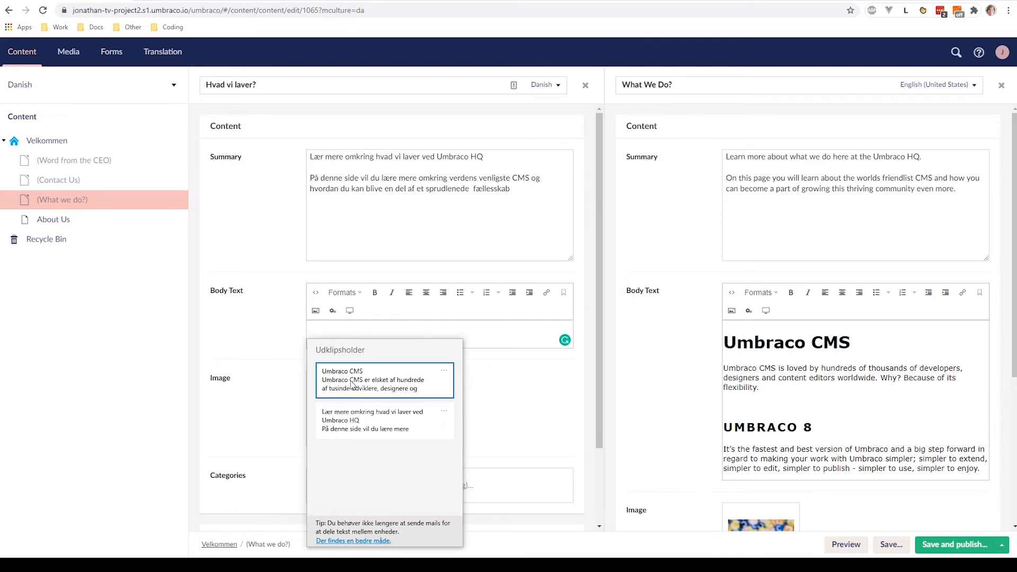
{"action": "left_click", "coordinate": [373, 379]}
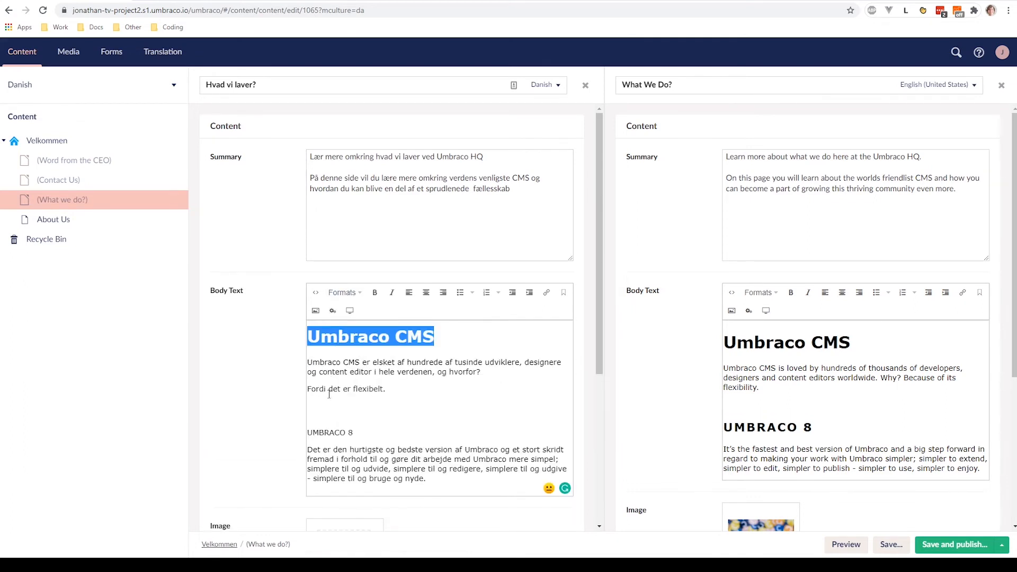
{"action": "double_click", "coordinate": [329, 432]}
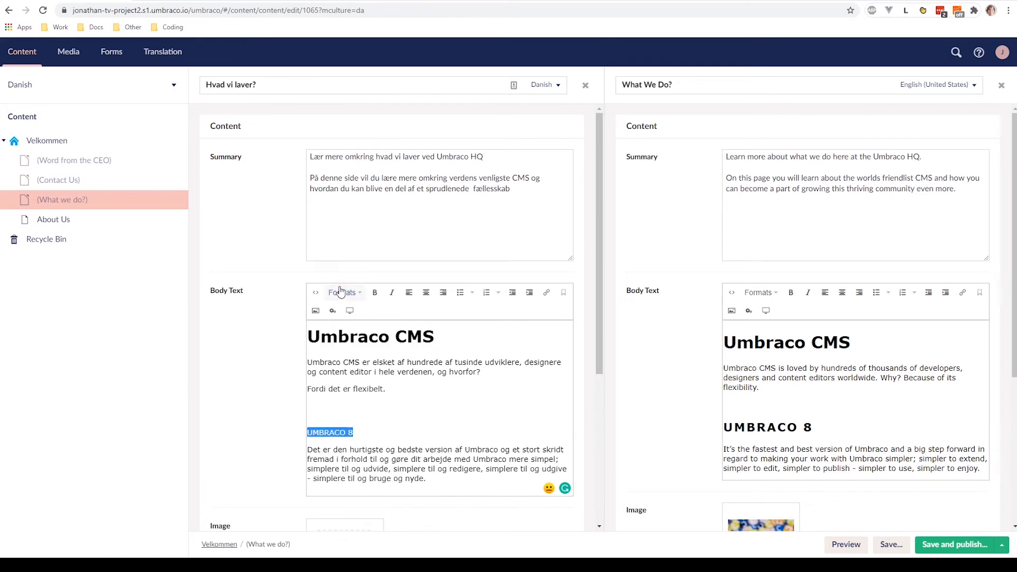
{"action": "scroll", "scroll_direction": "down", "scroll_amount": 3}
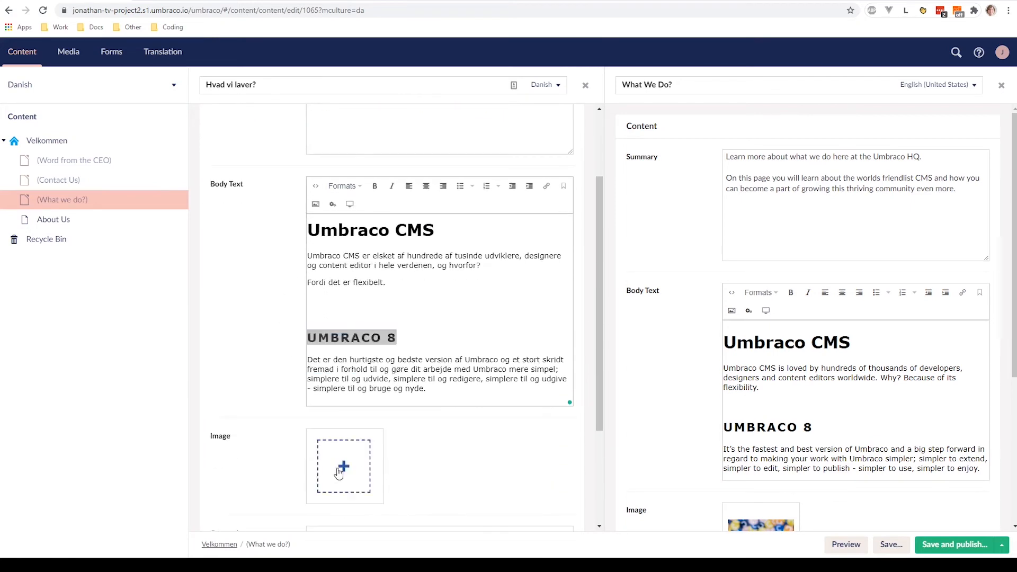
Set the Umbraco Logo White image from the media library as the Danish page image.
{"action": "left_click", "coordinate": [344, 466]}
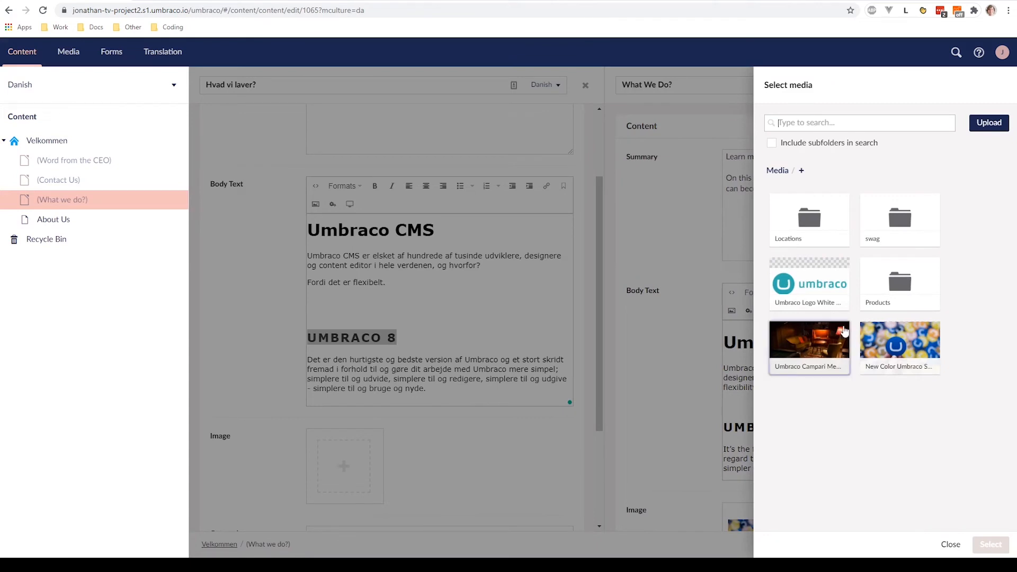
{"action": "left_click", "coordinate": [809, 284]}
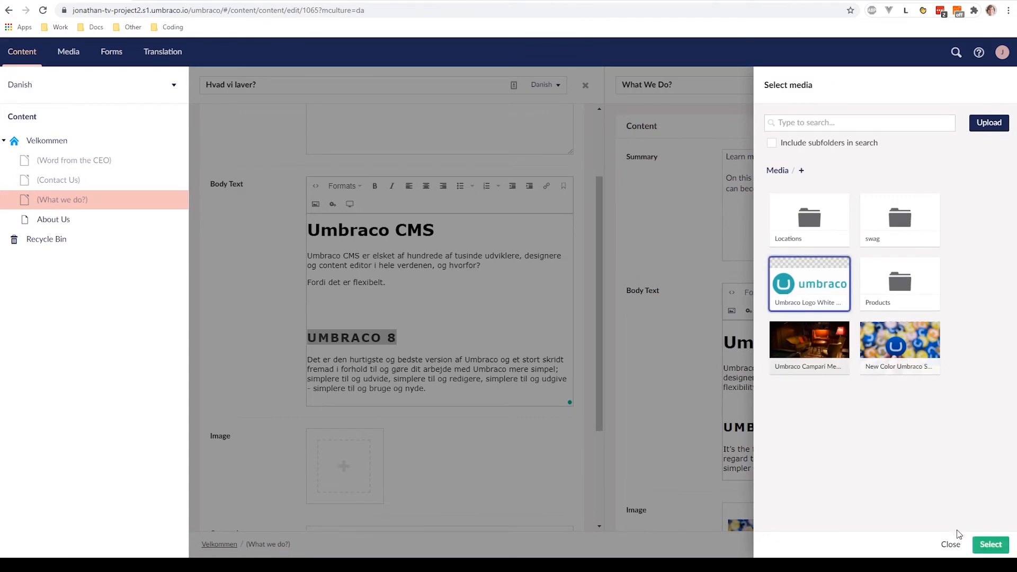
{"action": "left_click", "coordinate": [989, 544]}
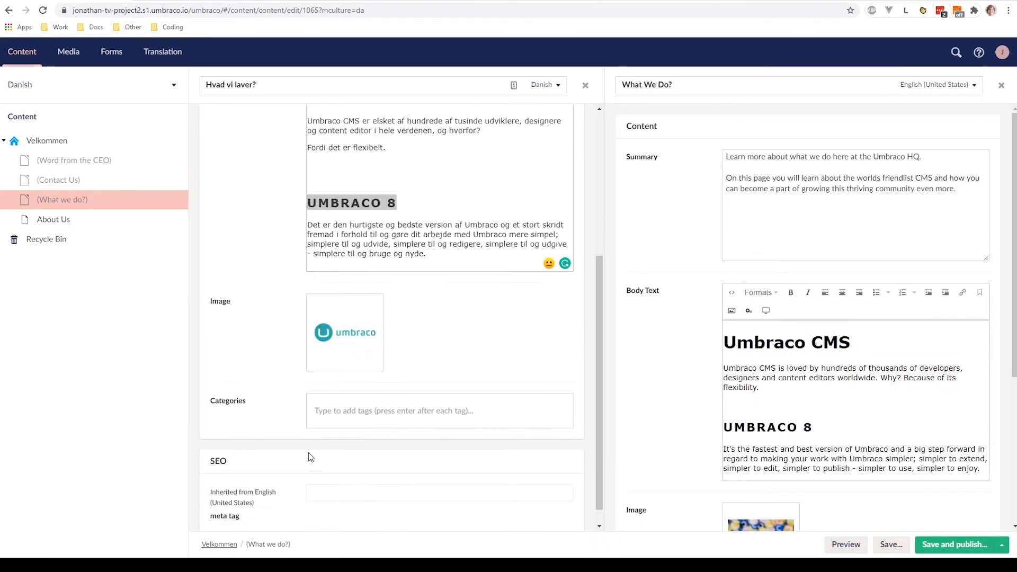
Add the category tags Umbraco CMS, Venlig and Umbraco 8 to the Danish page.
{"action": "type", "text": "Umbraco CMS"}
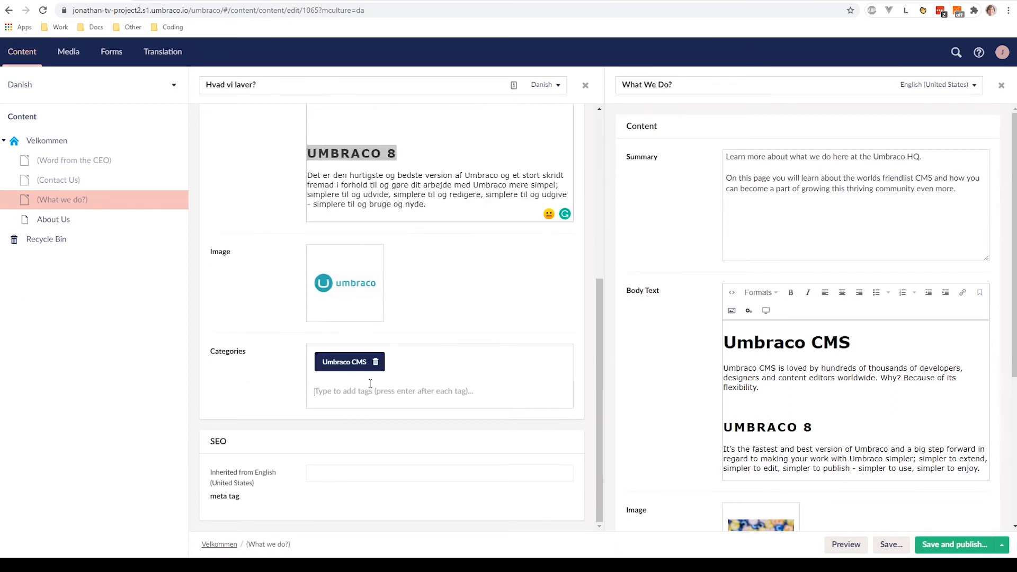
{"action": "type", "text": "Venlig"}
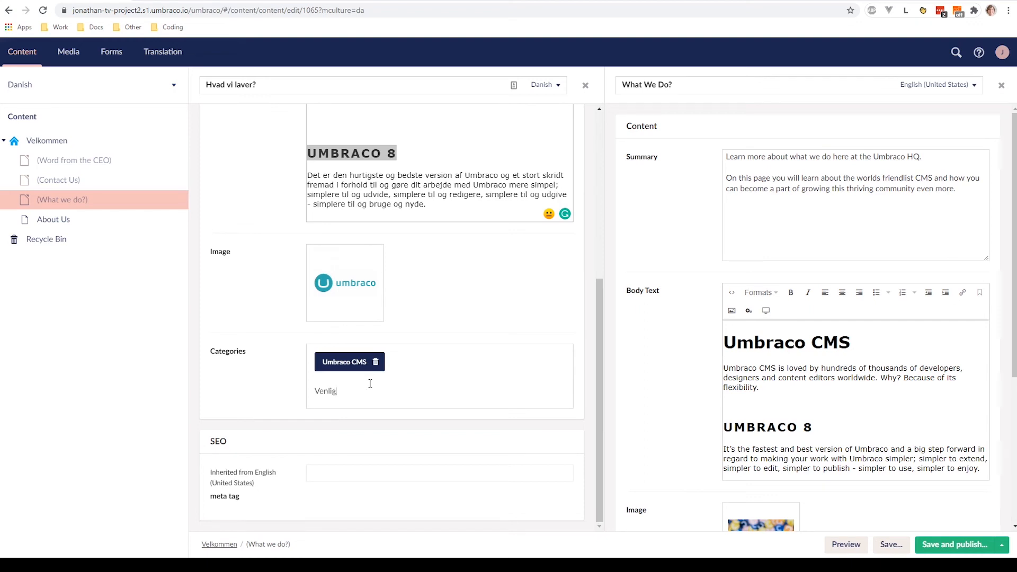
{"action": "key", "text": "Return"}
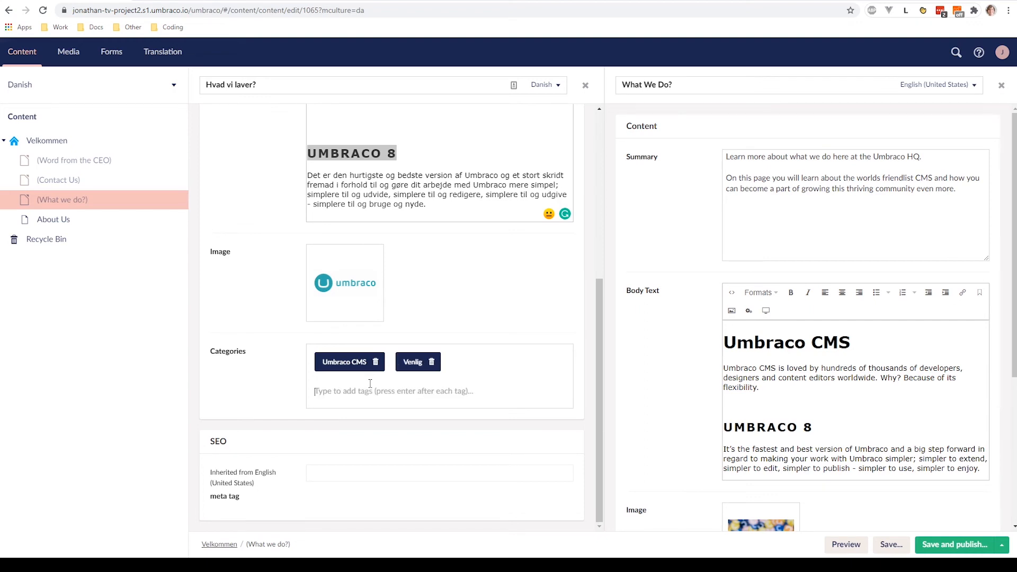
{"action": "type", "text": "U"}
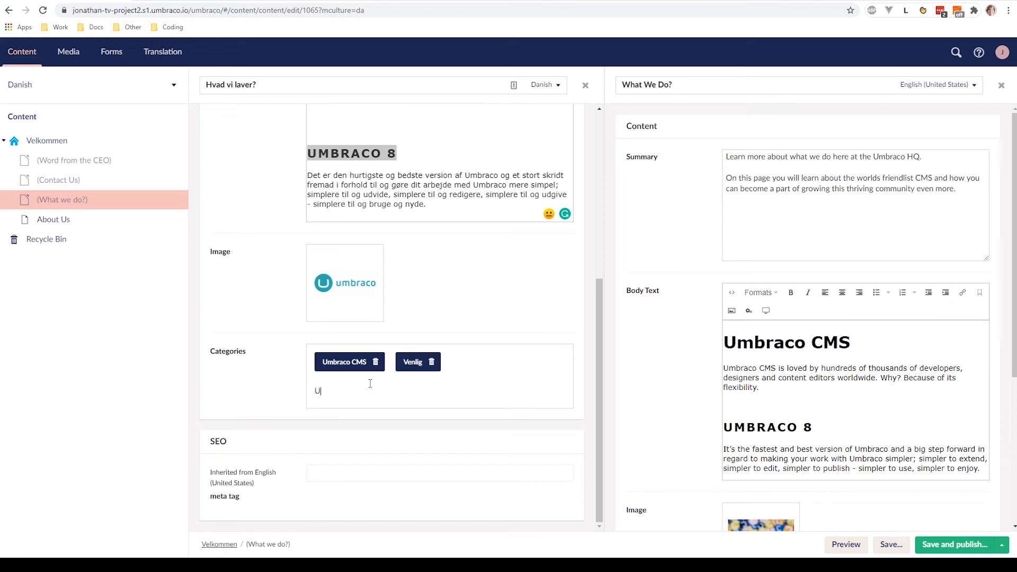
{"action": "type", "text": "mbraco"}
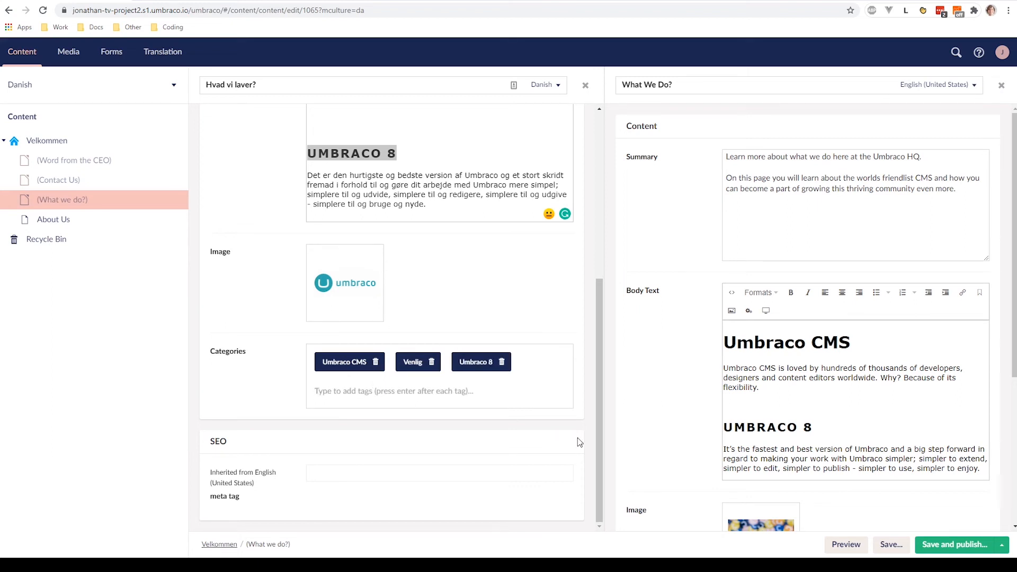
{"action": "scroll", "scroll_direction": "up", "scroll_amount": 3}
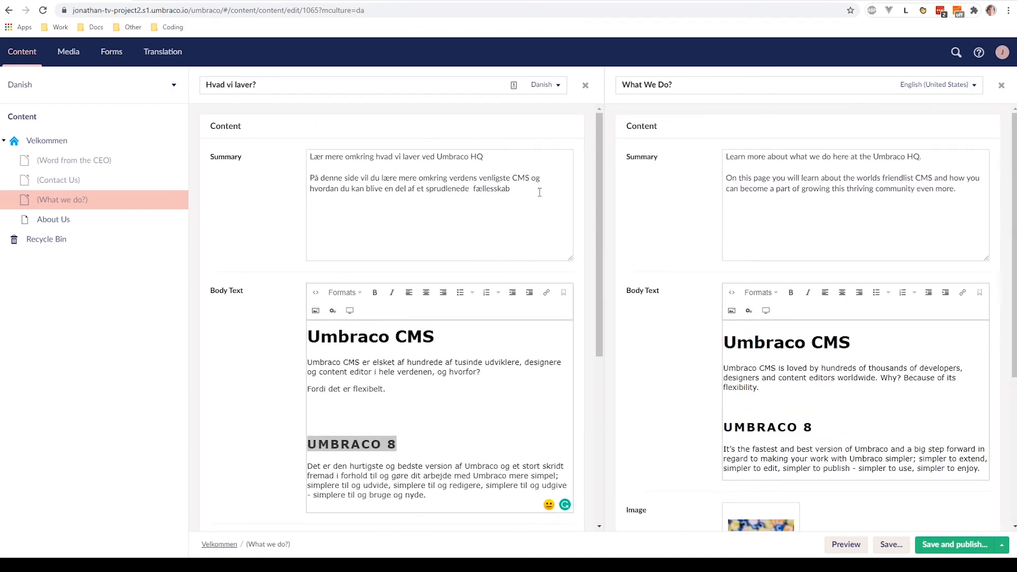
{"action": "scroll", "scroll_direction": "down", "scroll_amount": 3}
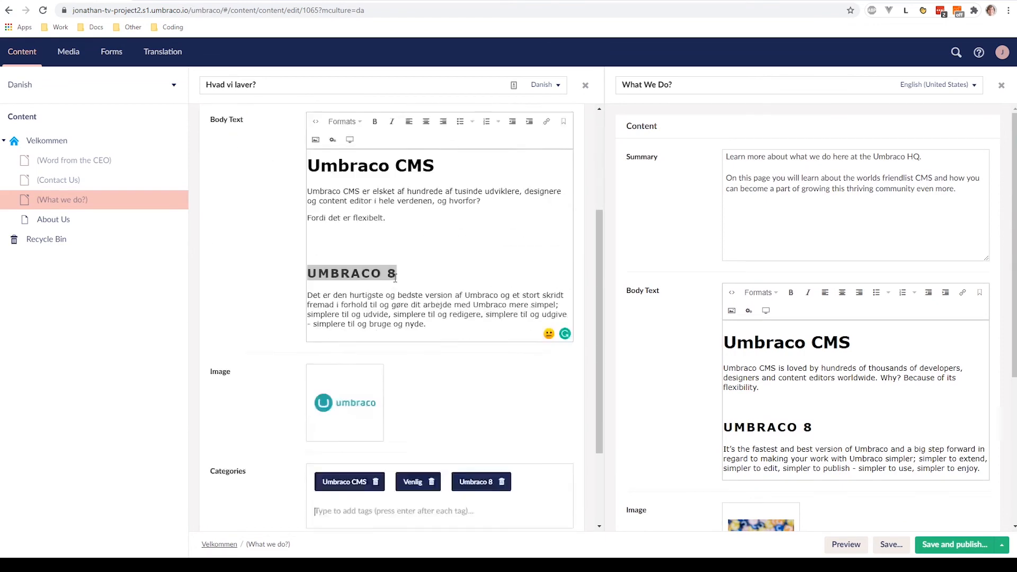
{"action": "scroll", "scroll_direction": "up", "scroll_amount": 3}
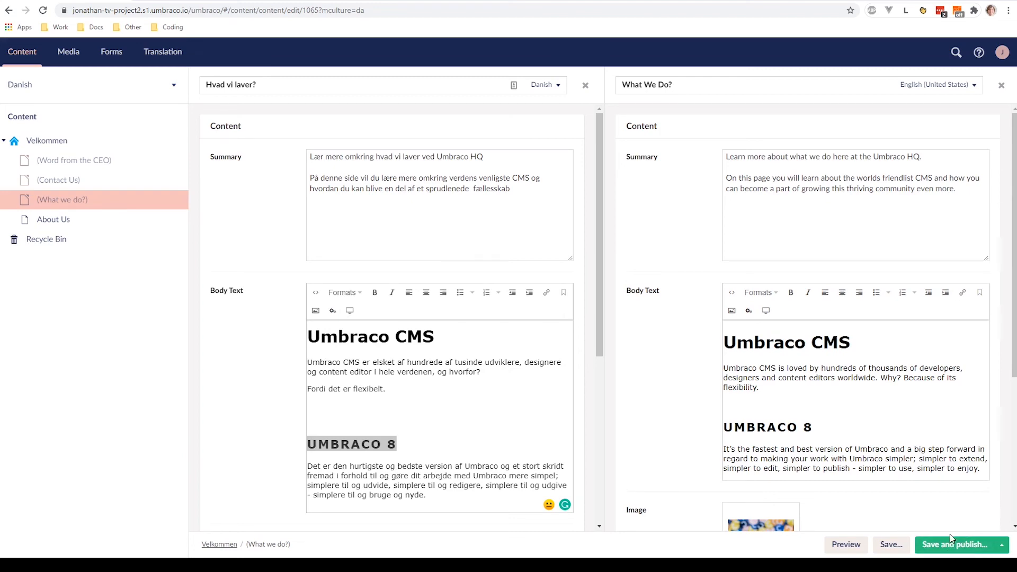
Save and publish the Danish 'Hvad vi laver?' page with Danish kept checked.
{"action": "left_click", "coordinate": [960, 544]}
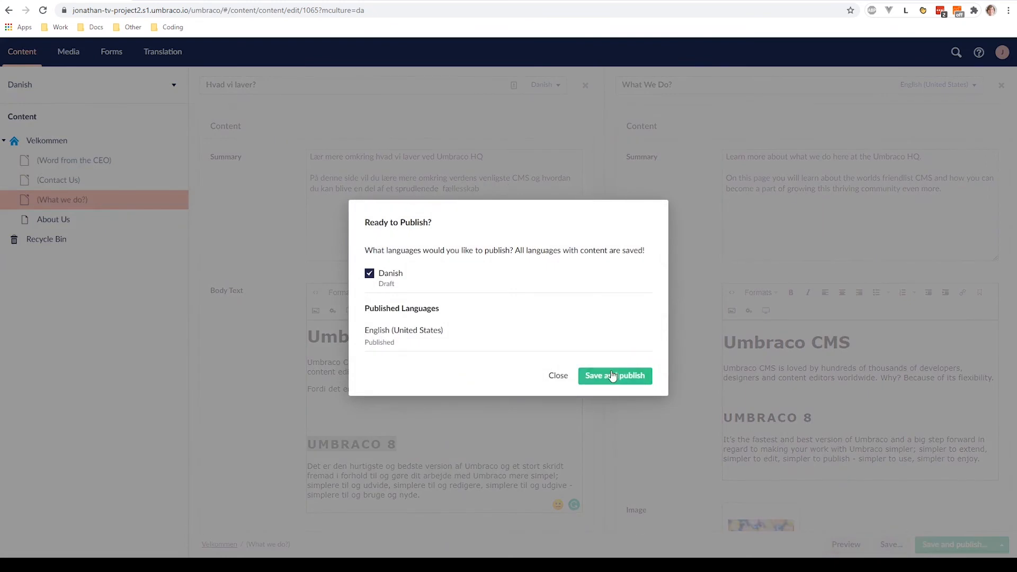
{"action": "mouse_move", "coordinate": [617, 380]}
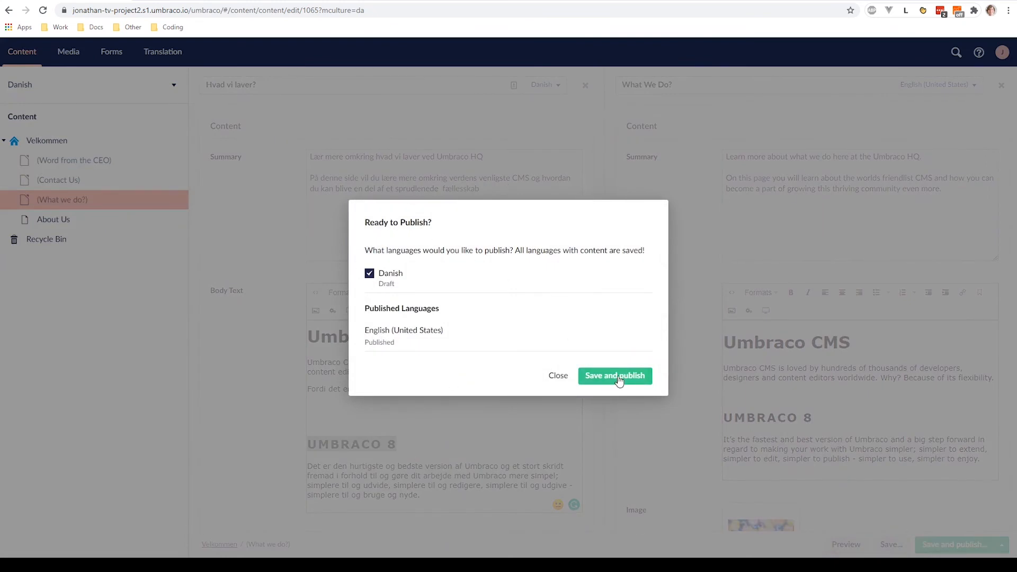
{"action": "left_click", "coordinate": [614, 375]}
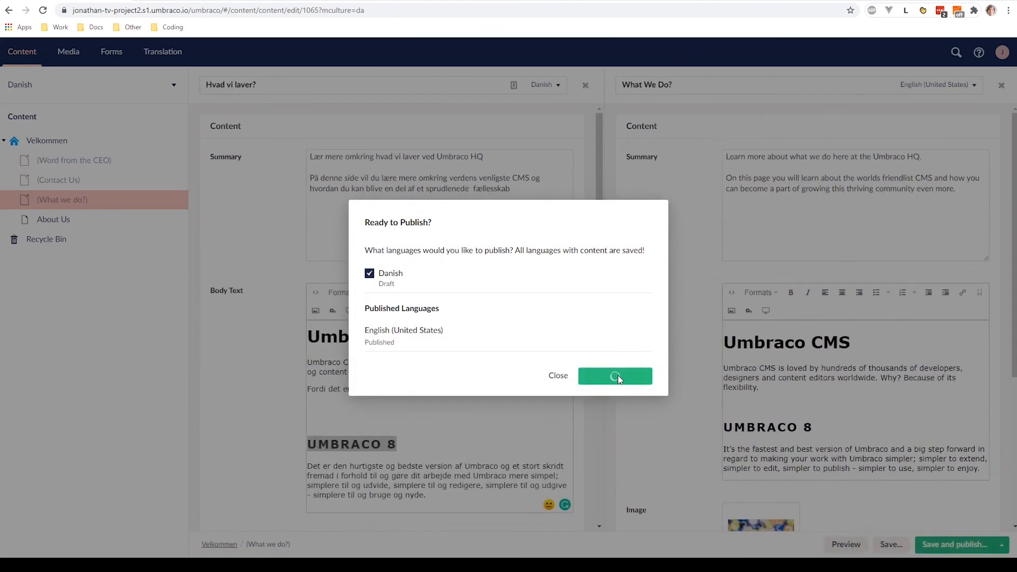
{"action": "left_click", "coordinate": [613, 375]}
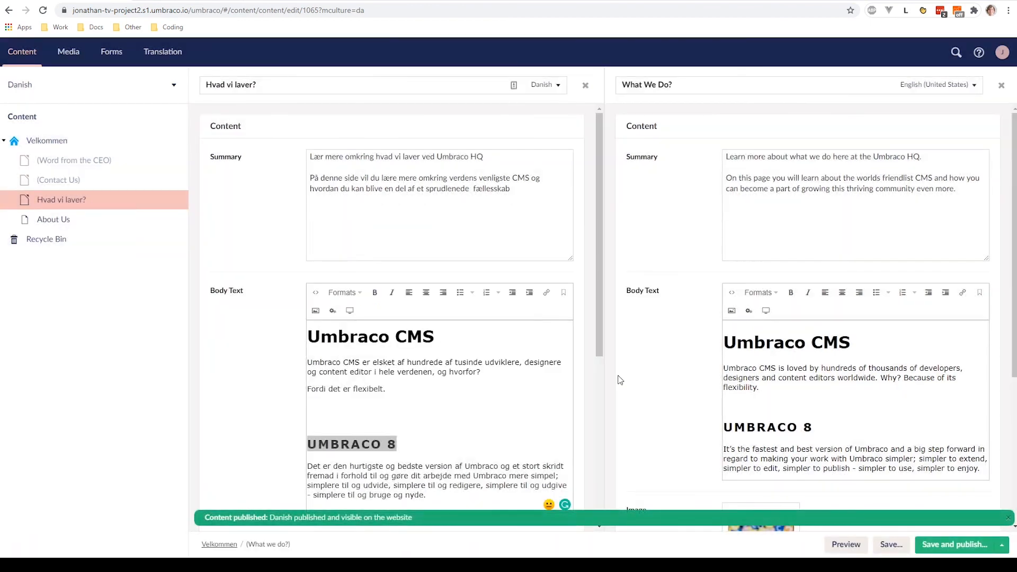
{"action": "mouse_move", "coordinate": [614, 377]}
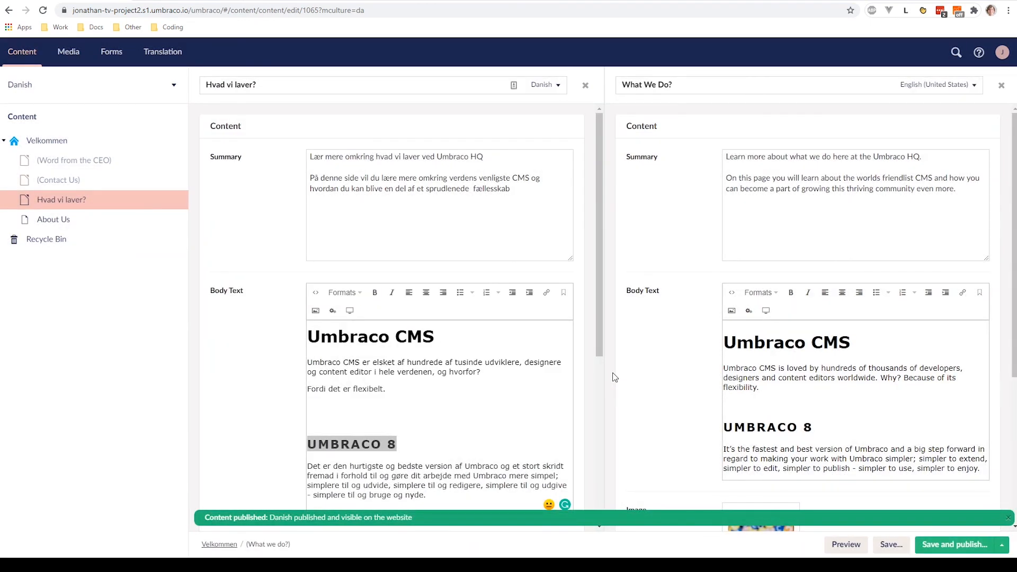